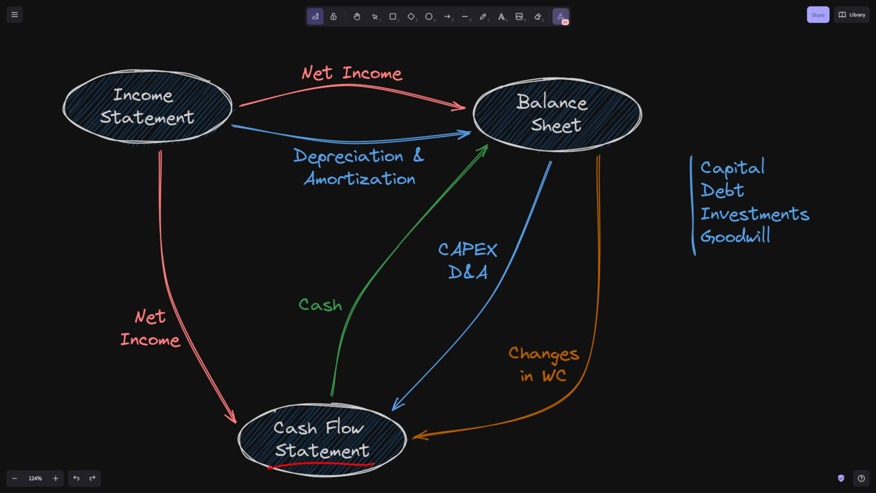
# Circle the CAPEX label on the Balance Sheet to Cash Flow Statement arrow in red
pyautogui.moveTo(143, 75); pyautogui.dragTo(114, 156)
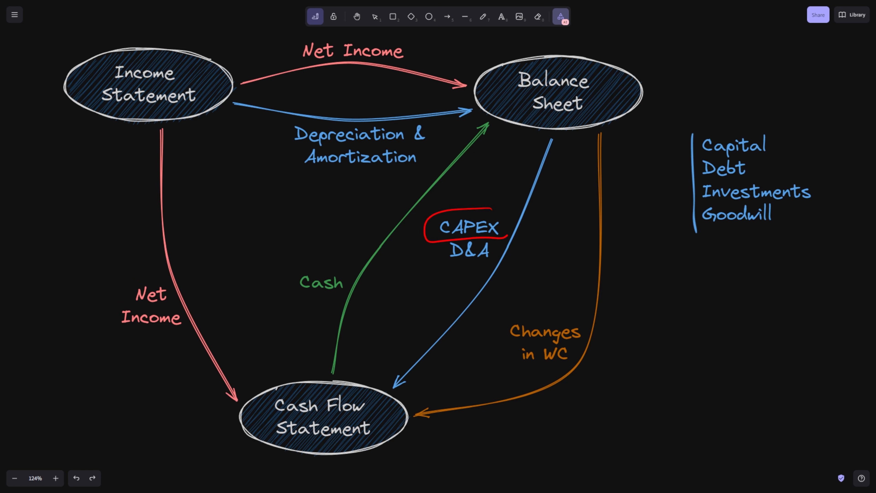
# Underline Investments in the Balance Sheet item list in red with the laser pointer
pyautogui.click(468, 229)
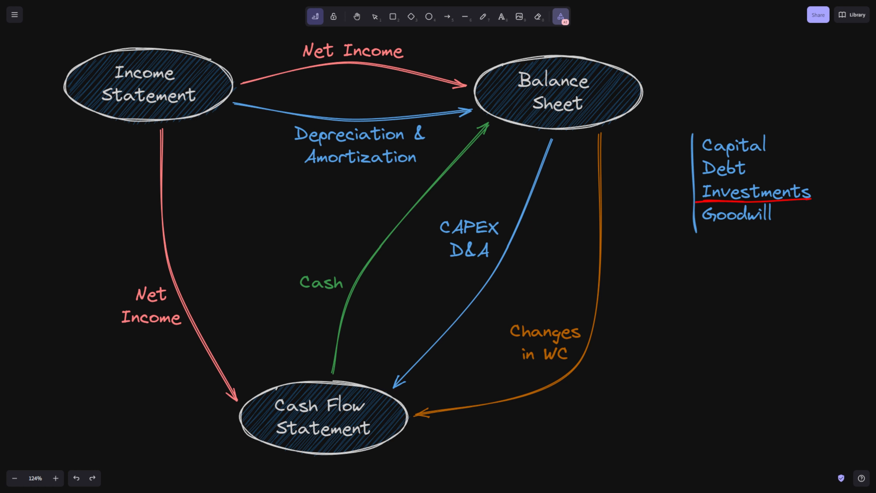
pyautogui.click(751, 196)
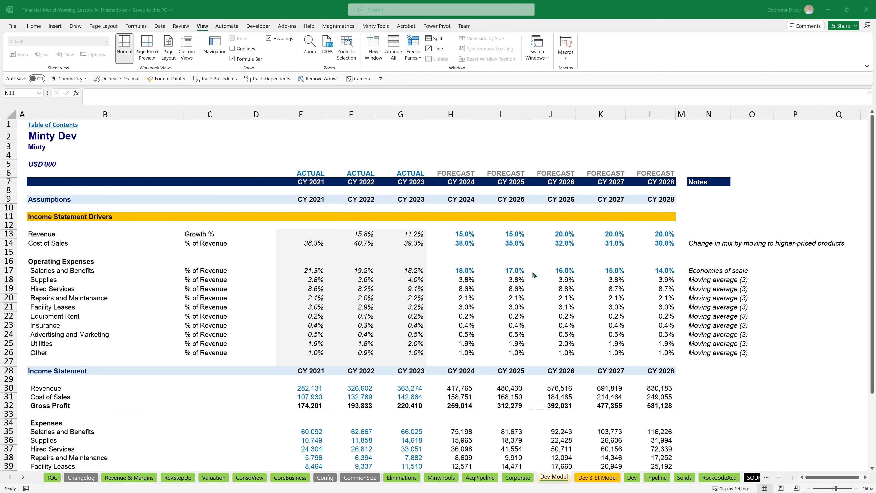
pyautogui.moveTo(561, 259)
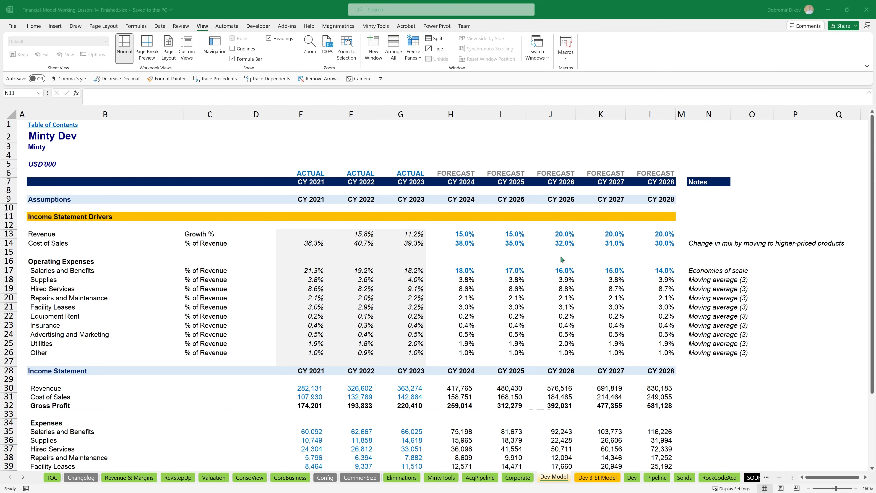
pyautogui.moveTo(503, 238)
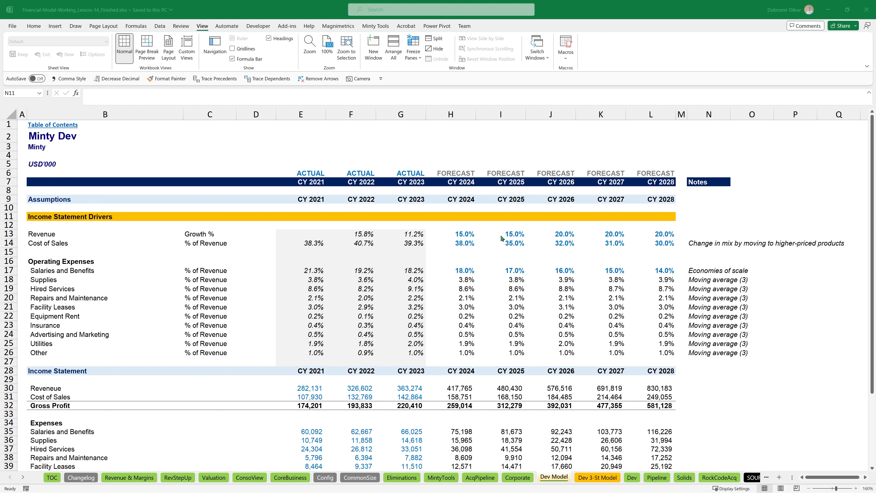
pyautogui.click(707, 216)
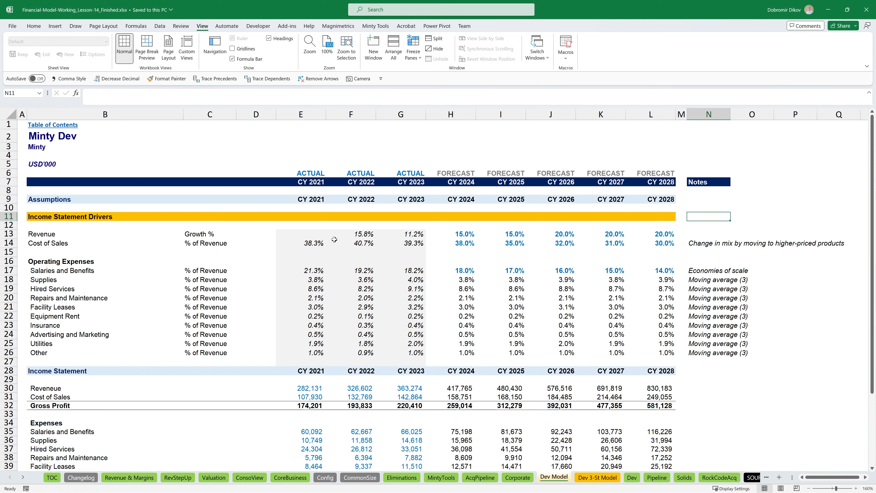
pyautogui.moveTo(370, 342)
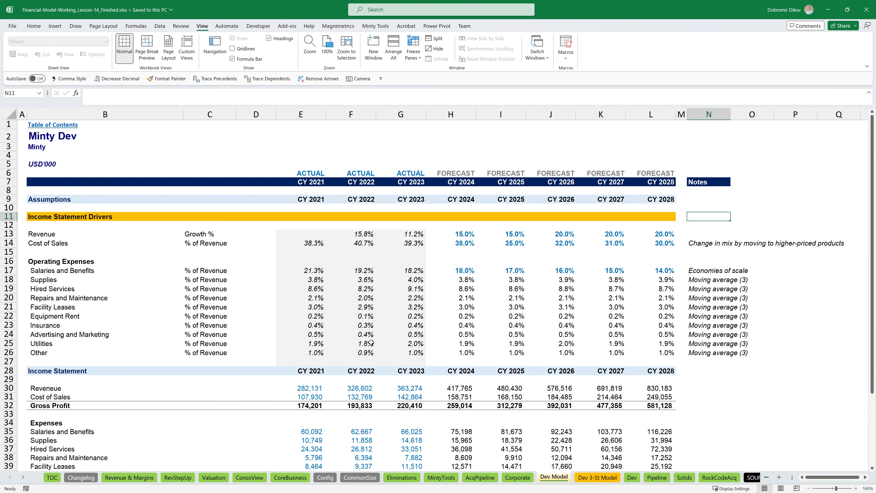
pyautogui.moveTo(386, 318)
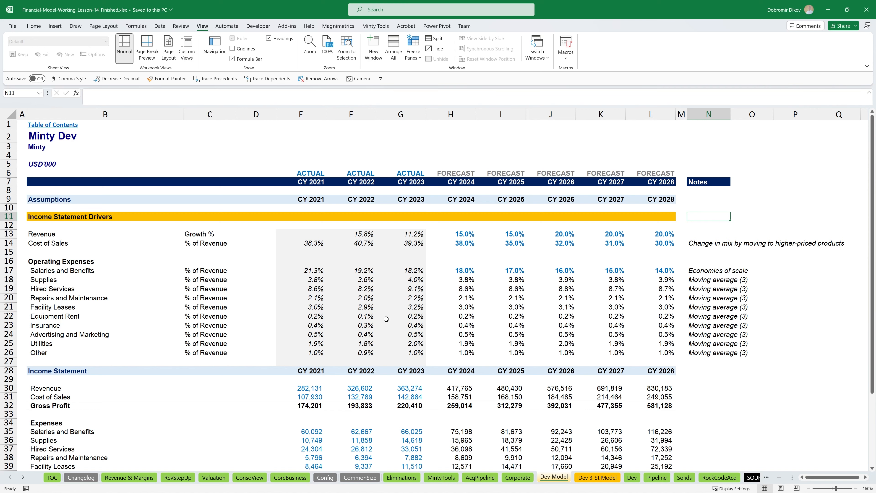
pyautogui.scroll(-3)
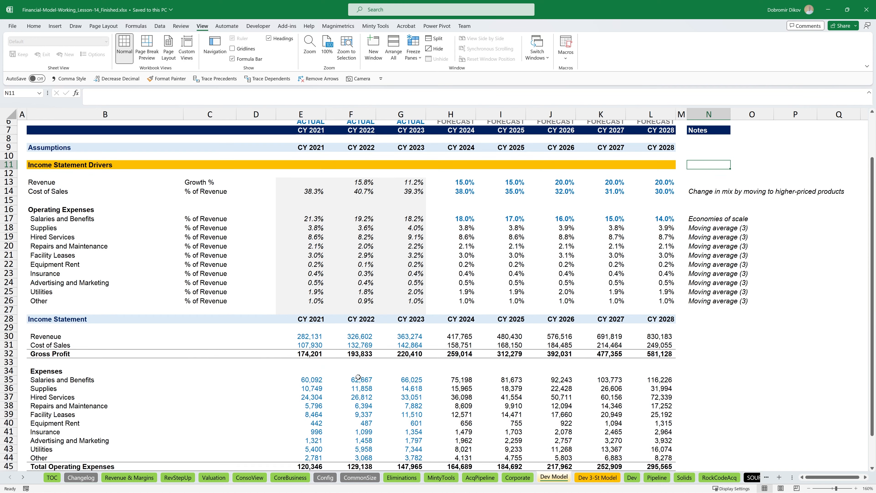
pyautogui.scroll(3)
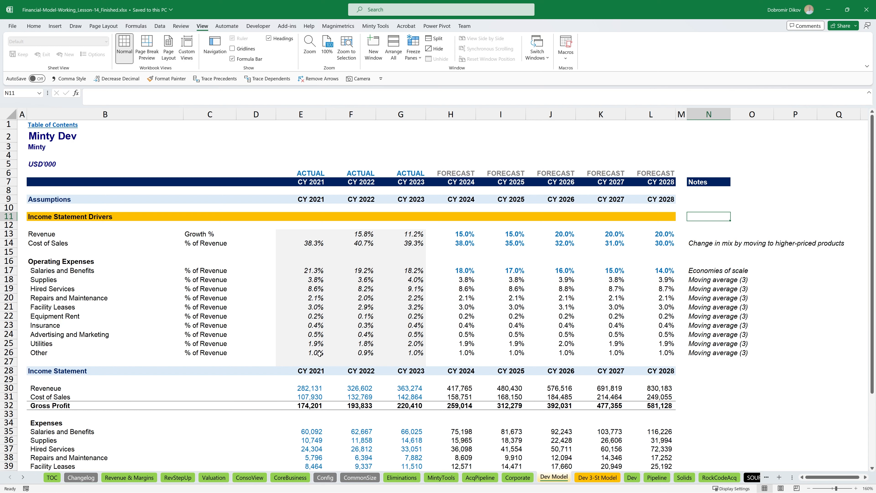
pyautogui.moveTo(297, 360)
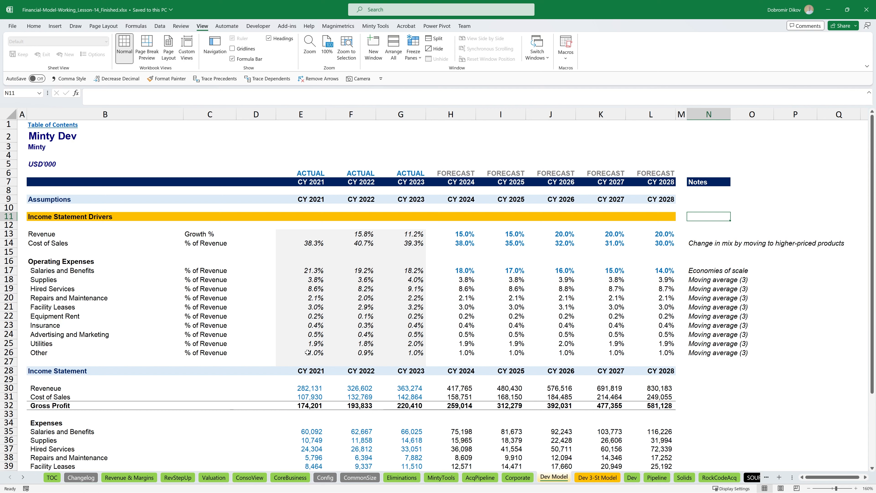
pyautogui.moveTo(241, 271)
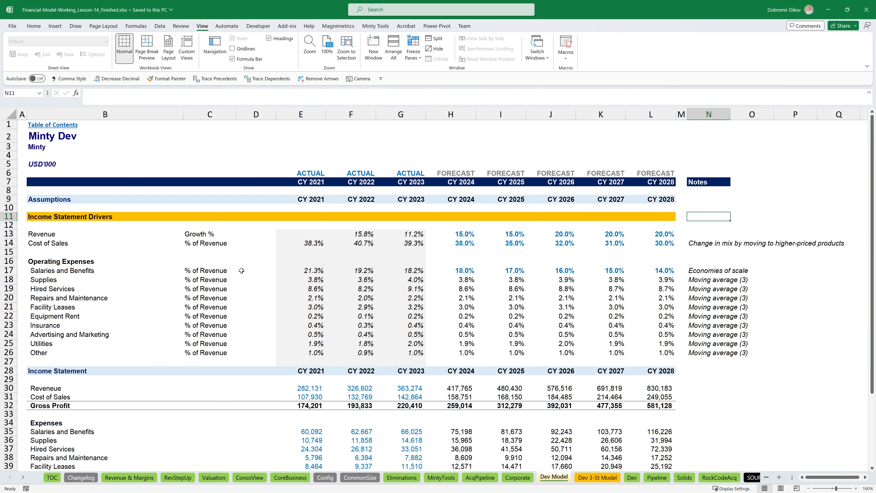
pyautogui.moveTo(59, 221)
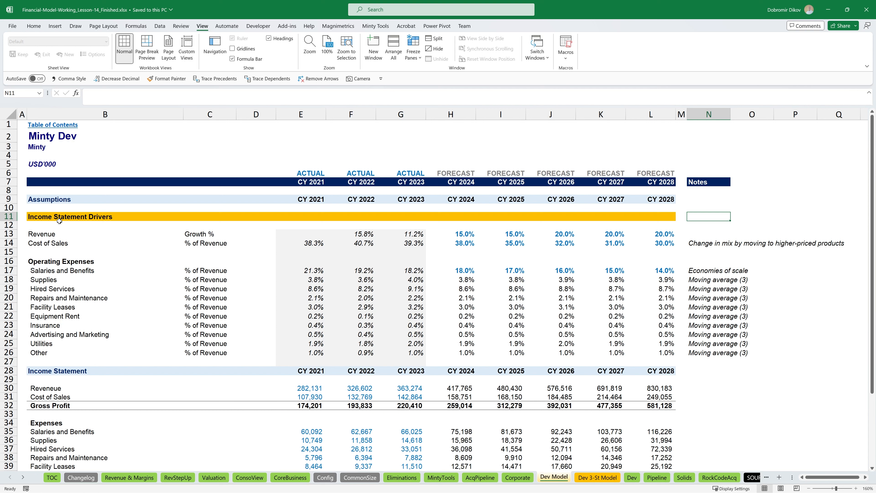
pyautogui.moveTo(65, 235)
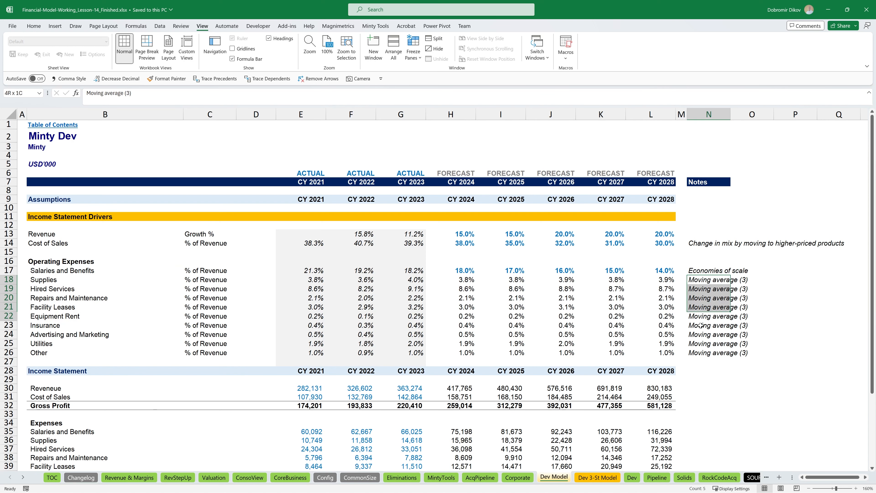
pyautogui.click(461, 234)
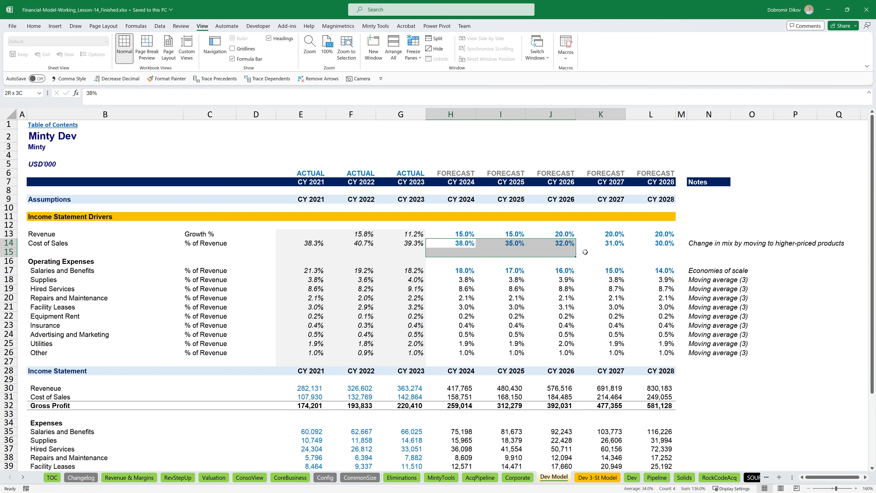
pyautogui.click(460, 243)
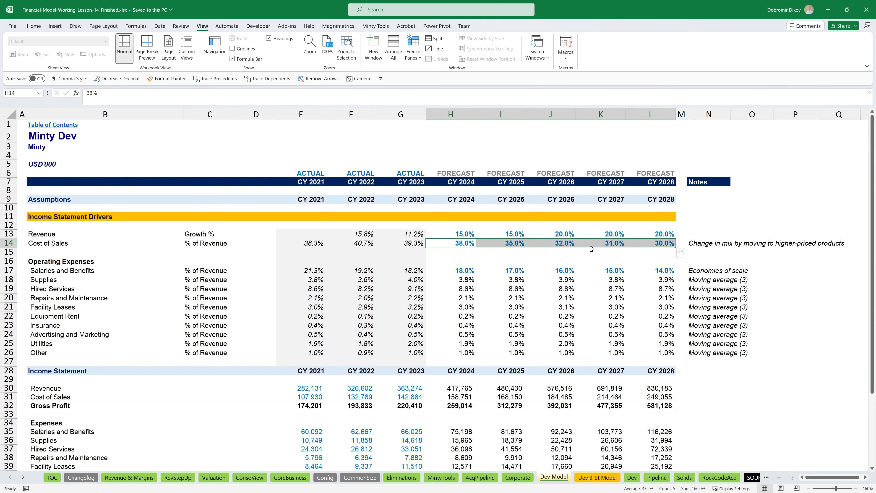
pyautogui.click(600, 252)
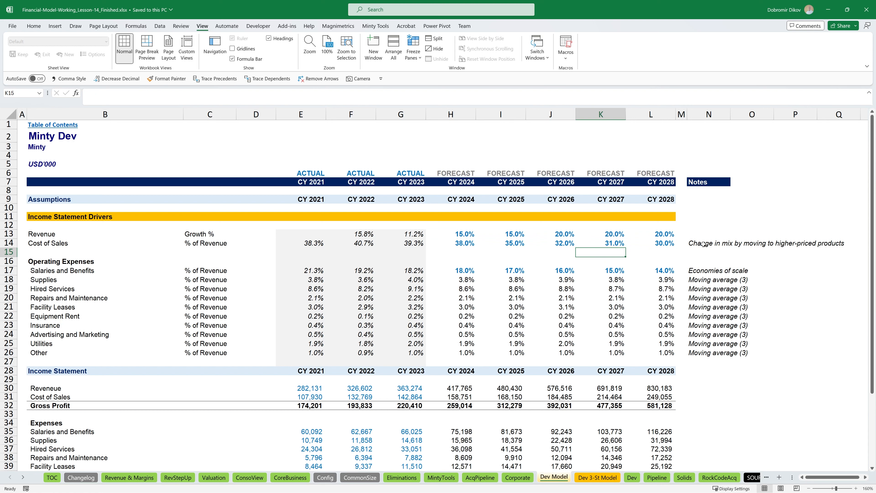
pyautogui.moveTo(696, 254)
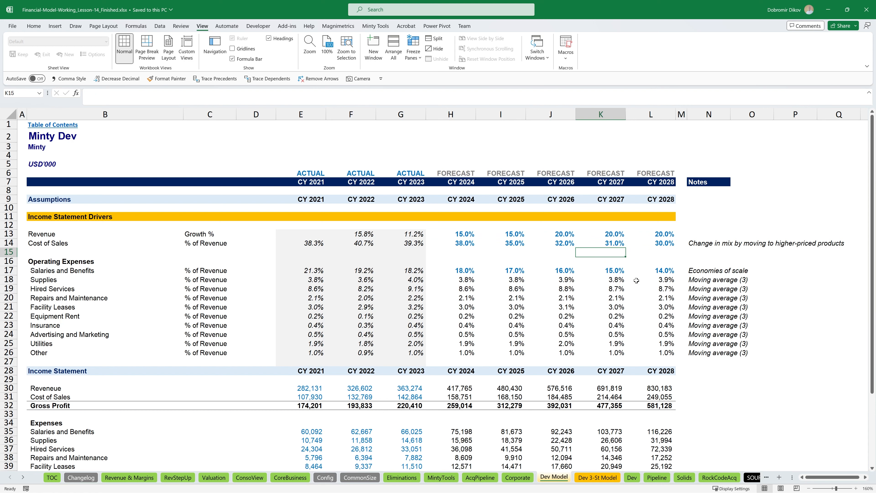
pyautogui.moveTo(473, 274)
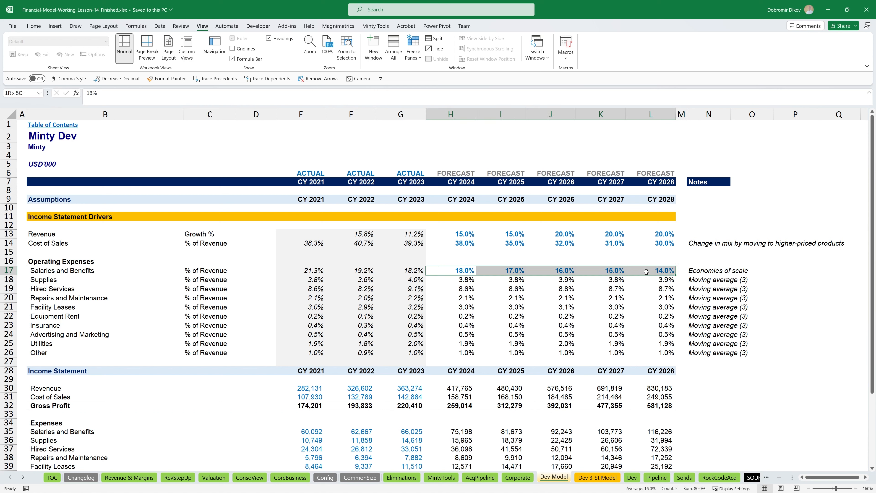
pyautogui.click(460, 270)
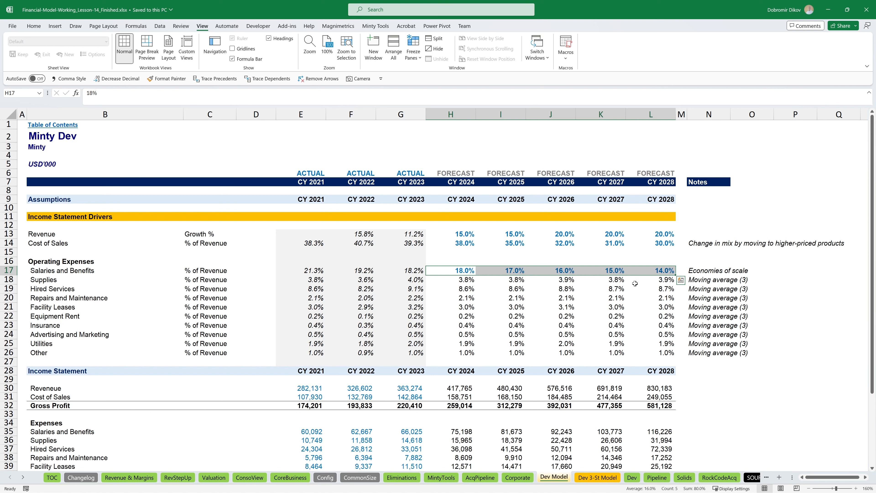
pyautogui.click(450, 279)
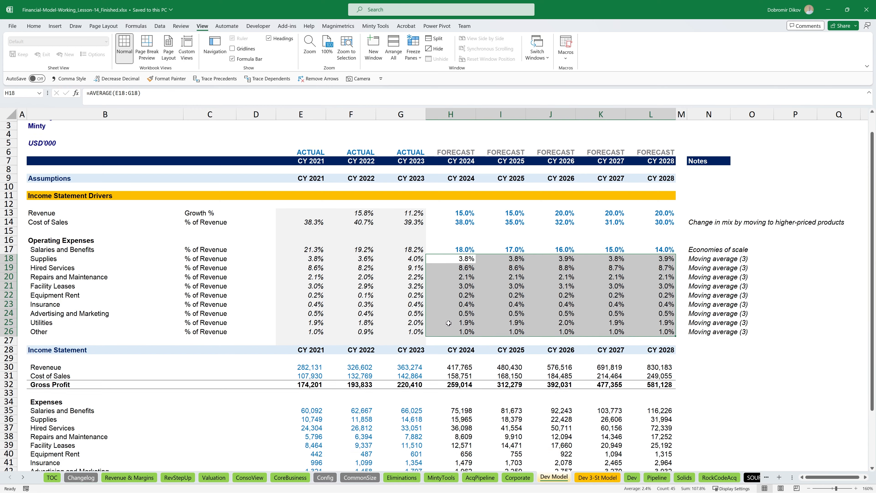
pyautogui.scroll(-3)
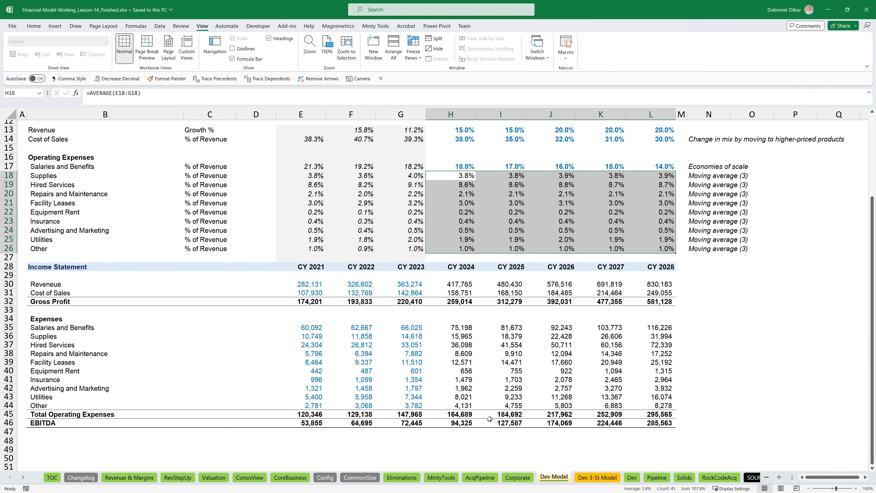
pyautogui.moveTo(337, 421)
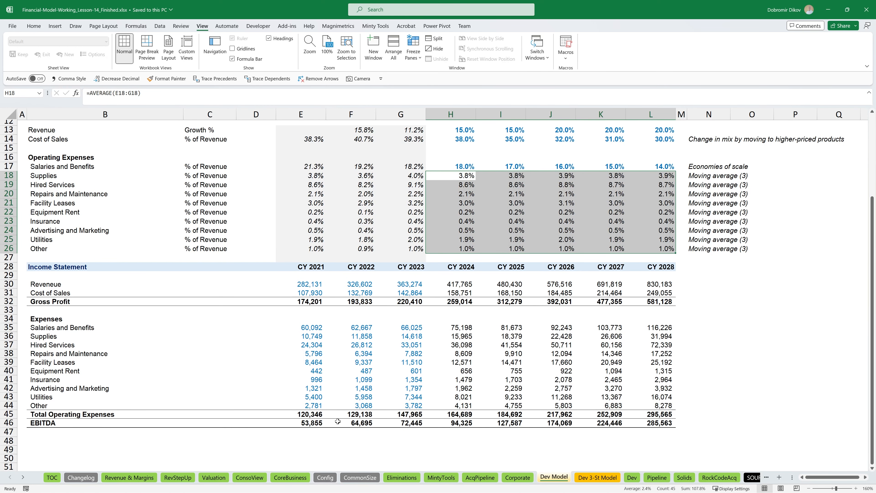
pyautogui.moveTo(415, 424)
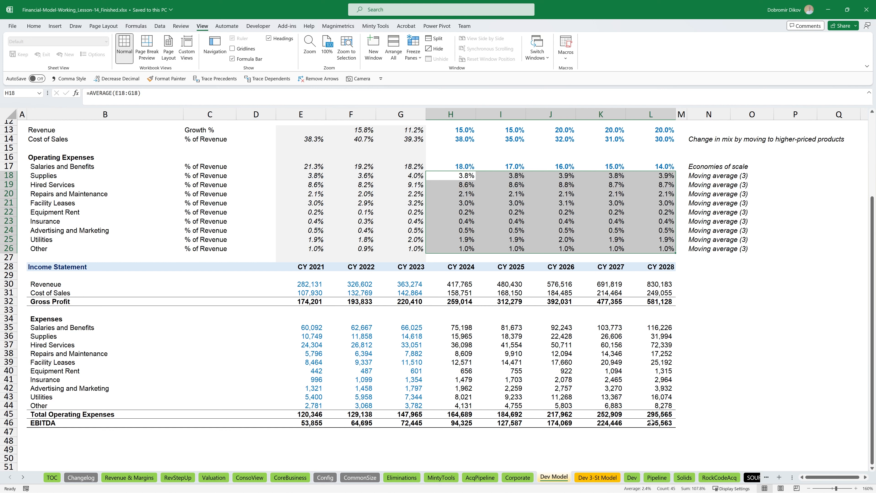
pyautogui.click(651, 423)
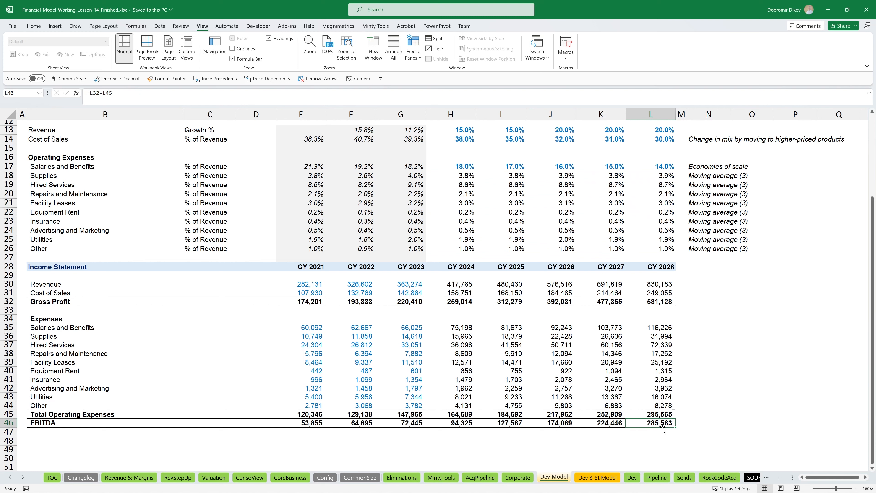
pyautogui.moveTo(627, 373)
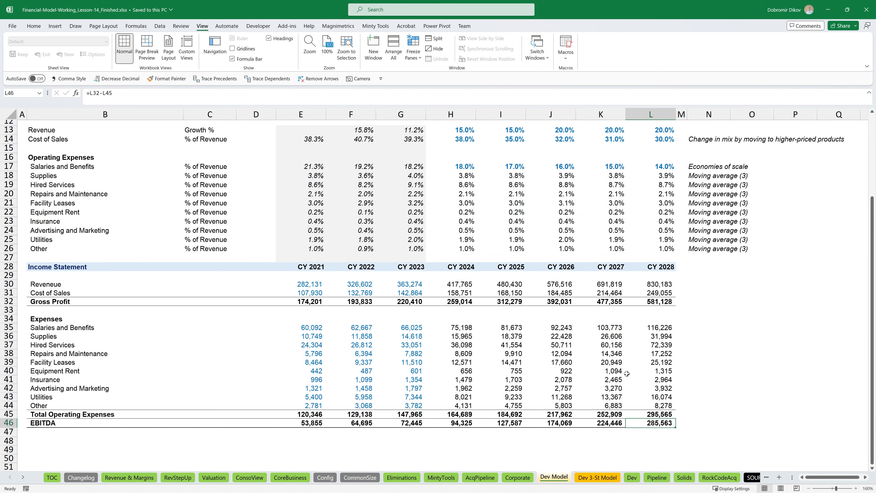
pyautogui.moveTo(485, 233)
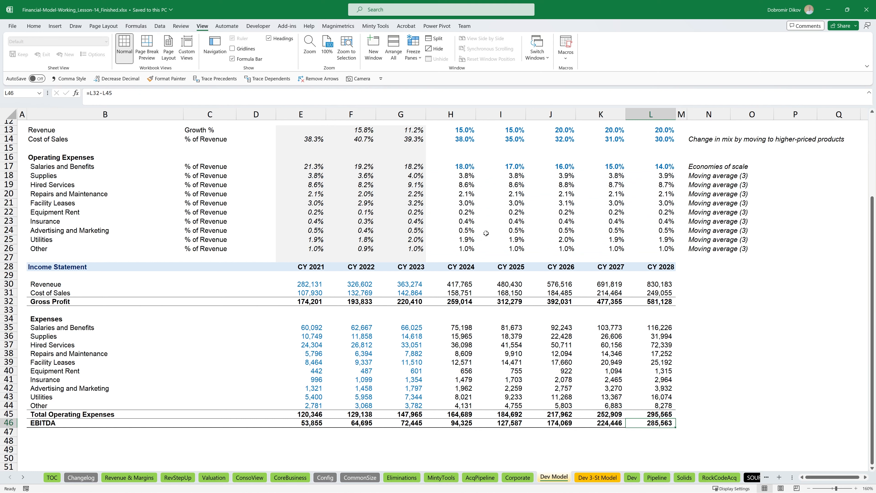
pyautogui.scroll(3)
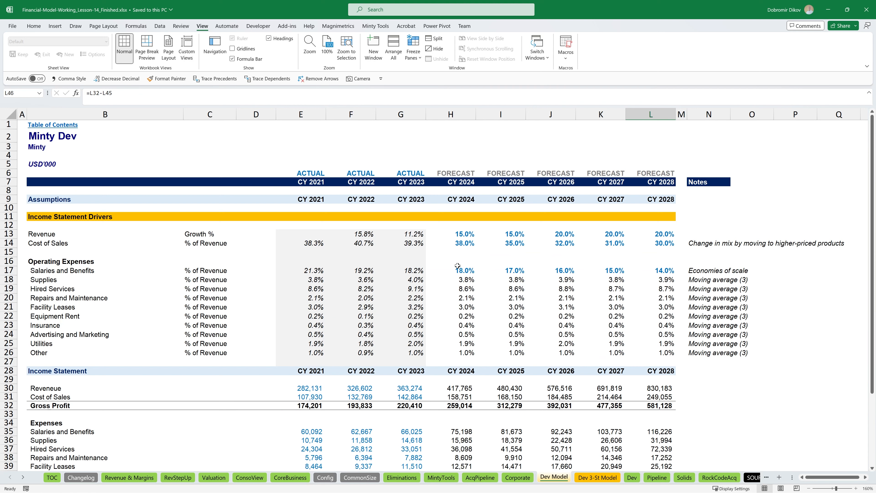
pyautogui.moveTo(463, 337)
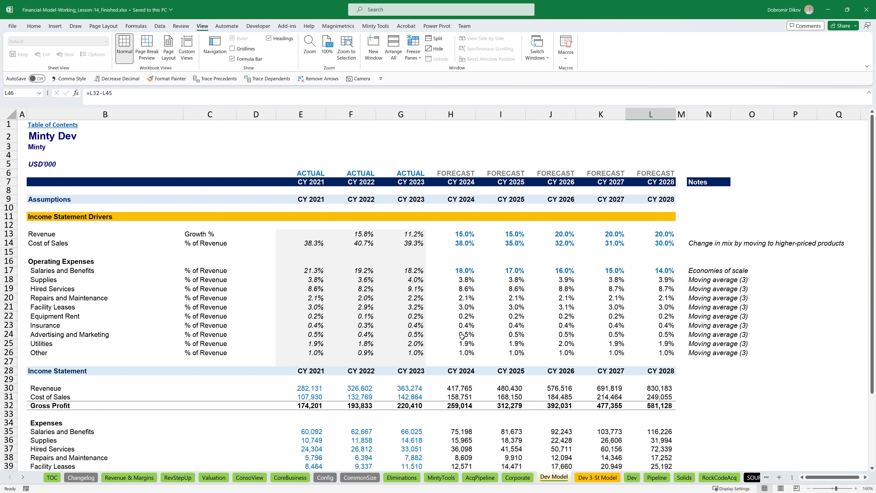
pyautogui.moveTo(462, 308)
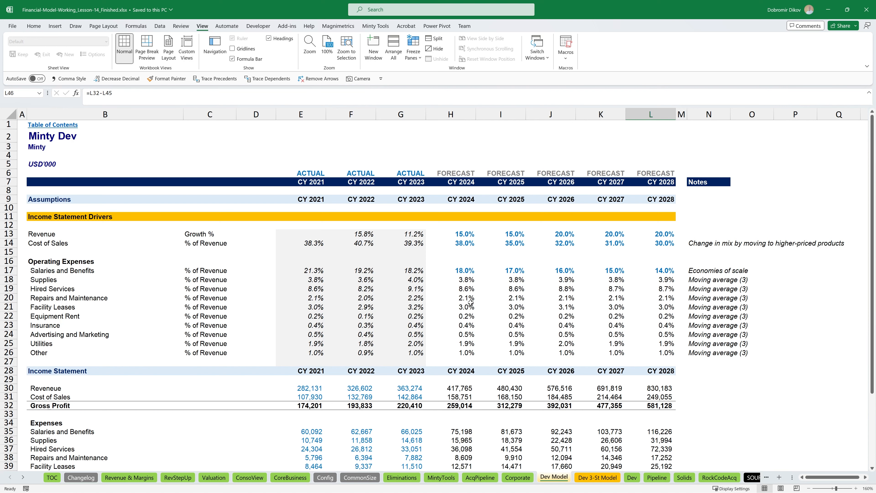
pyautogui.scroll(-3)
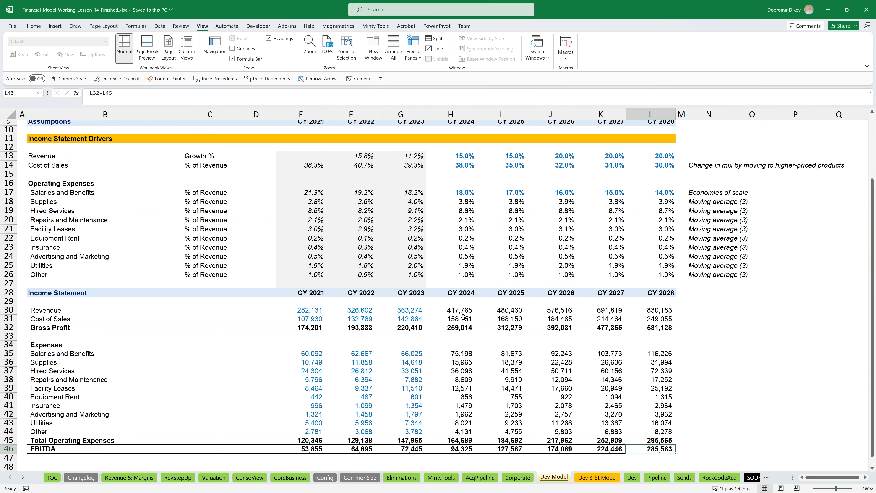
pyautogui.scroll(3)
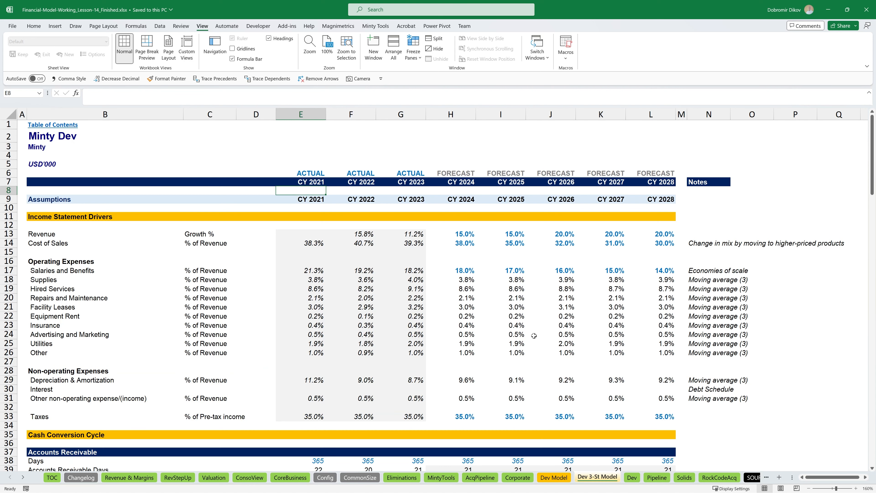
pyautogui.moveTo(513, 316)
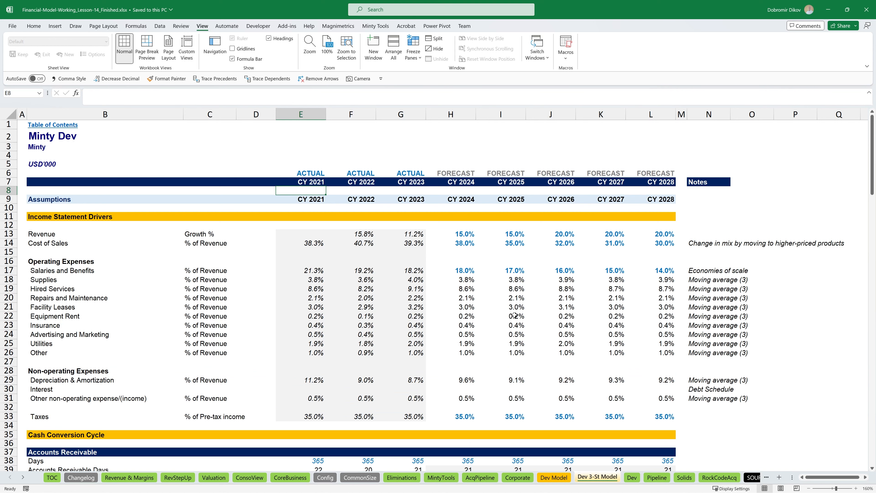
# Review the non-operating expense assumptions and select the forecast tax rates in row 33
pyautogui.scroll(-3)
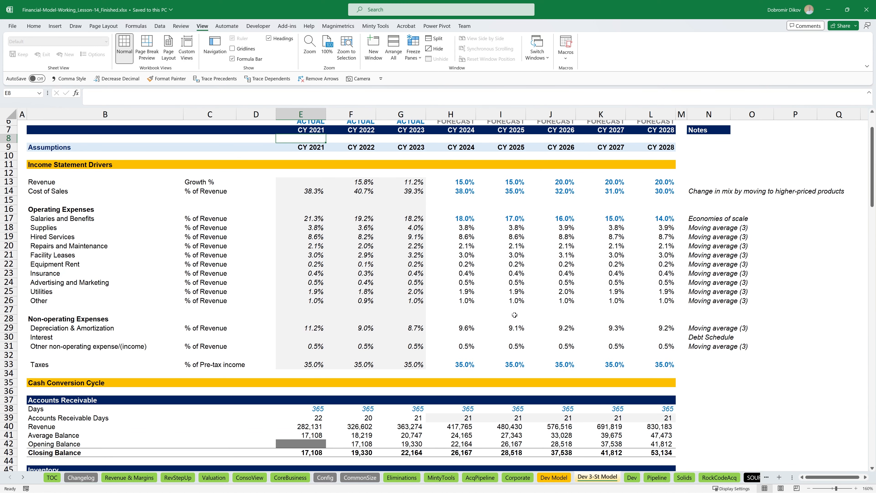
pyautogui.moveTo(371, 329)
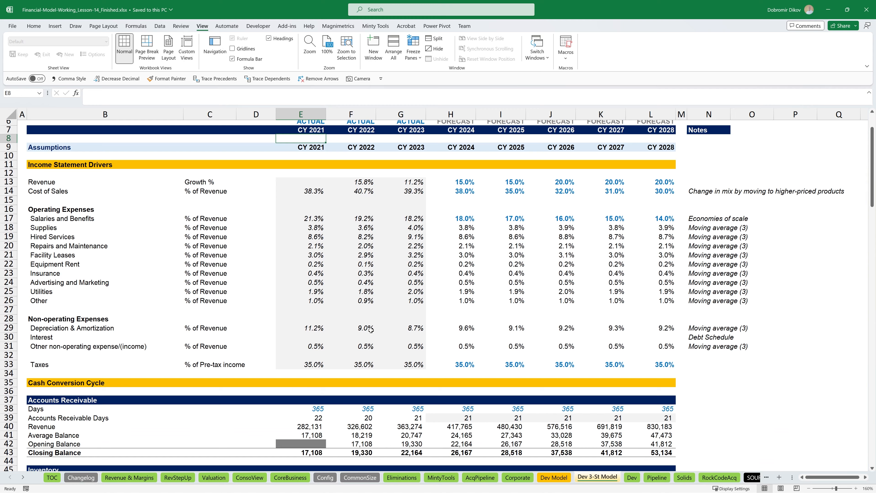
pyautogui.scroll(3)
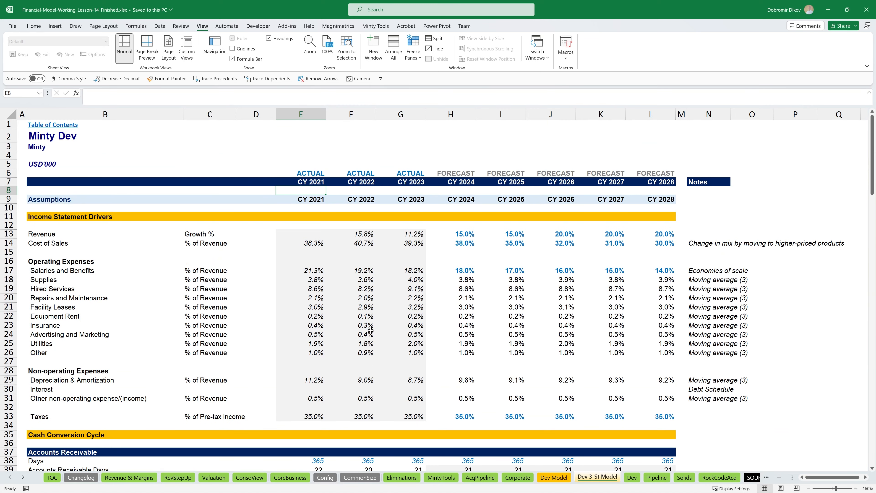
pyautogui.moveTo(586, 243)
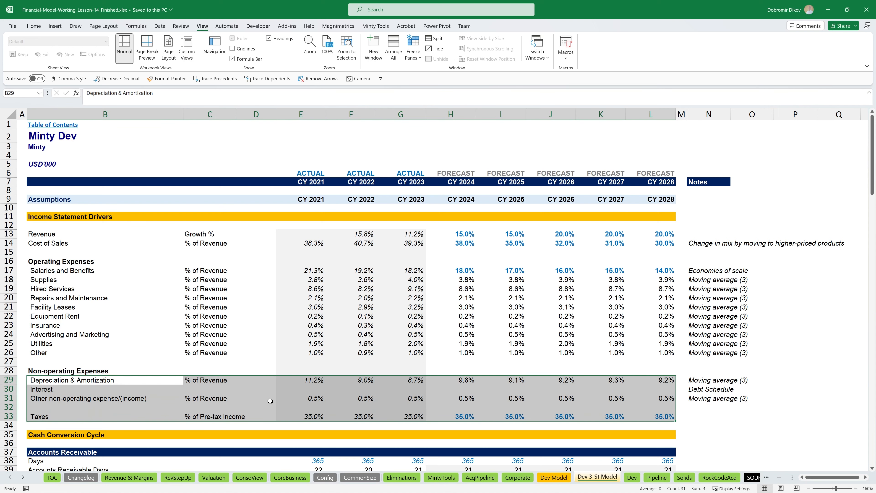
pyautogui.click(549, 407)
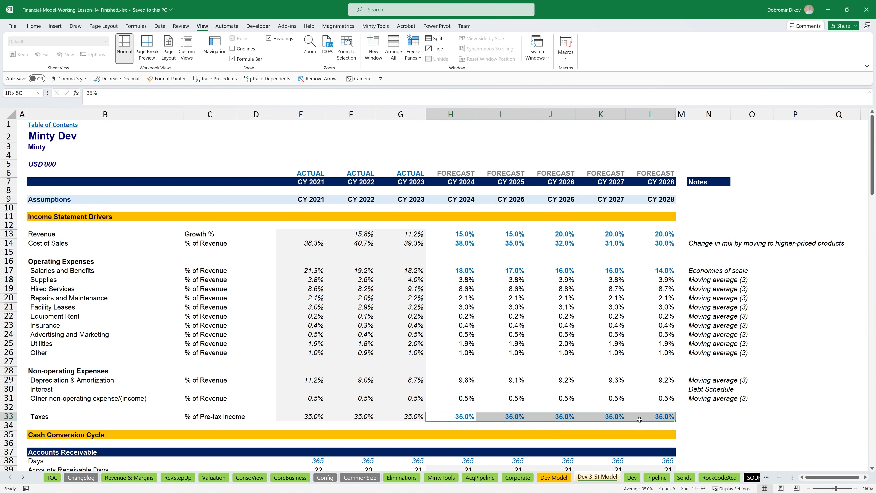
# Inspect the 2023 Change in Net Working Capital formula and the schedules below it
pyautogui.scroll(-3)
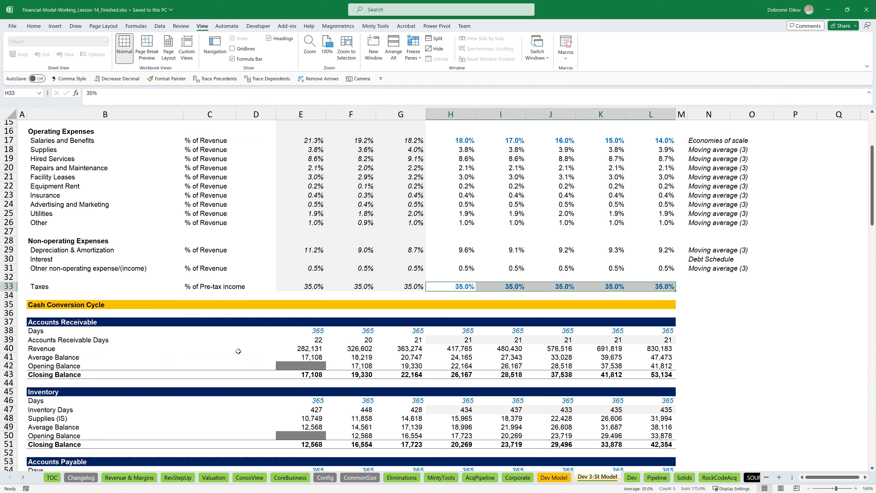
pyautogui.scroll(-3)
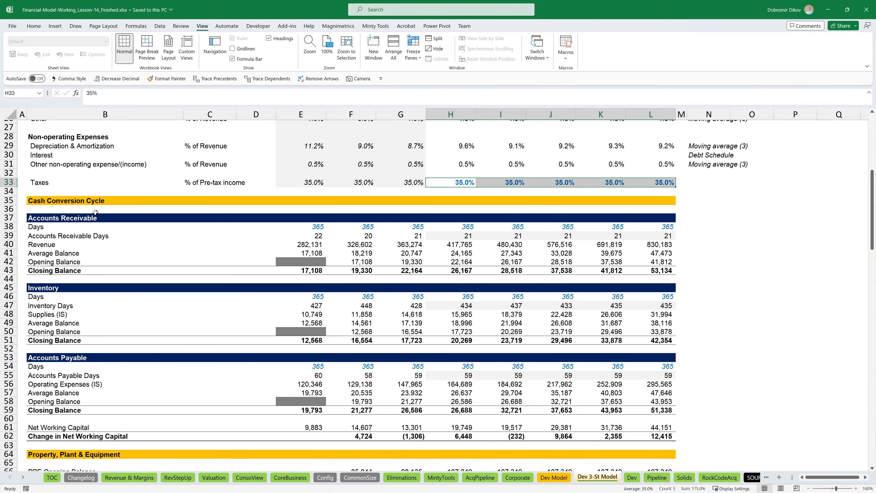
pyautogui.moveTo(92, 210)
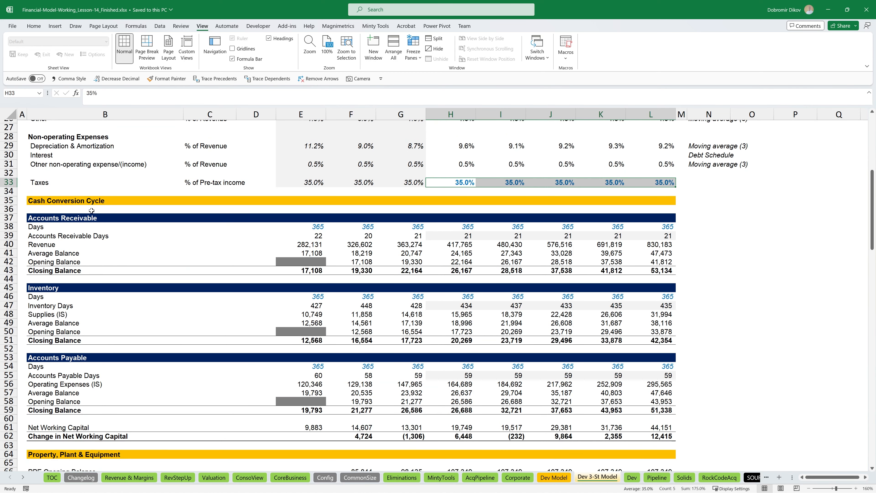
pyautogui.moveTo(345, 445)
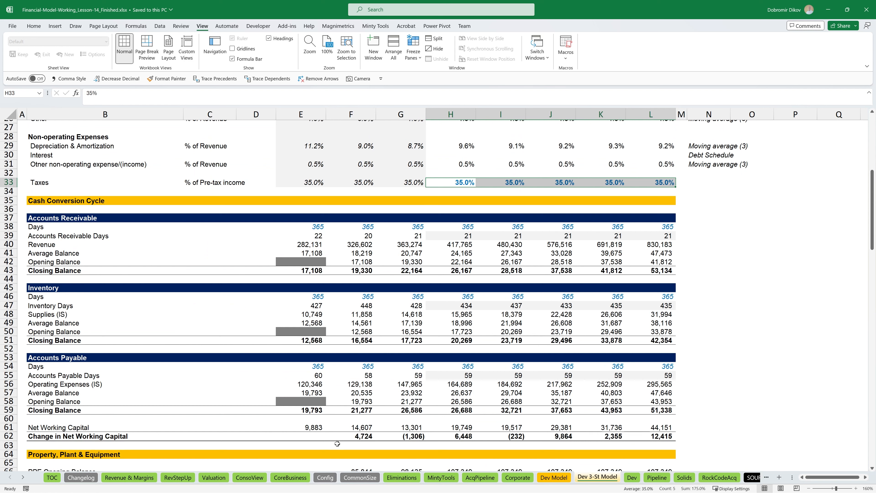
pyautogui.click(400, 436)
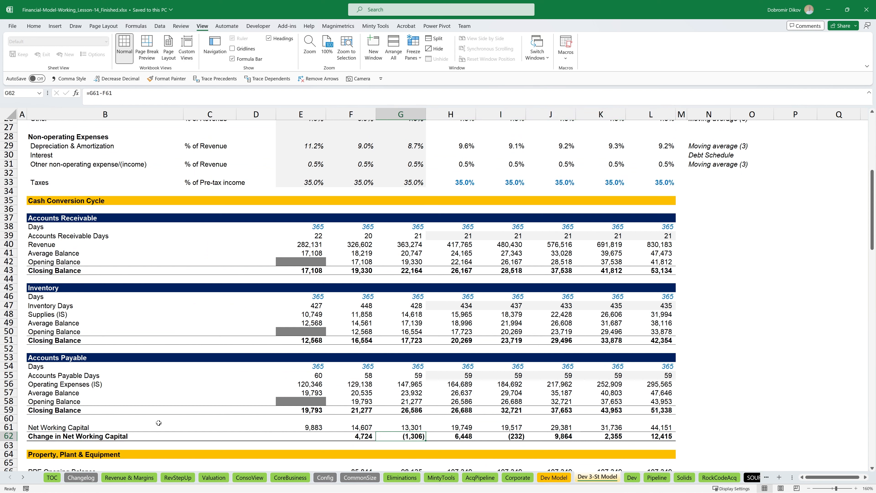
pyautogui.scroll(-3)
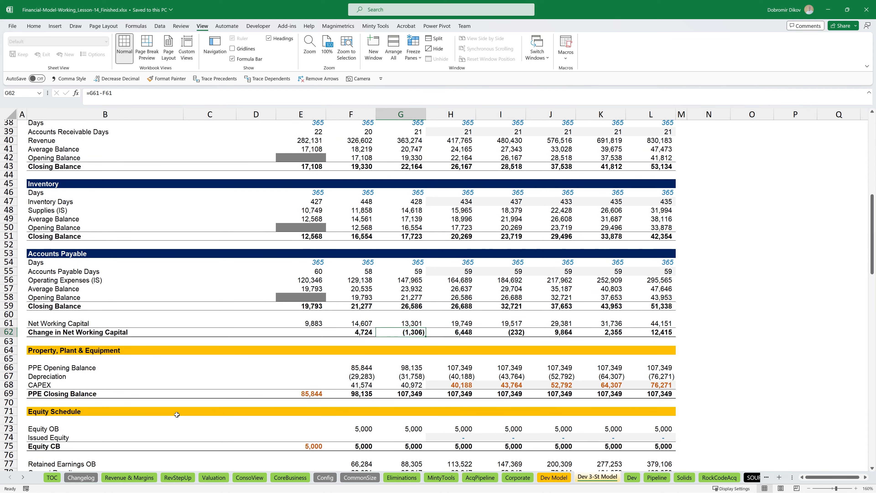
pyautogui.scroll(-3)
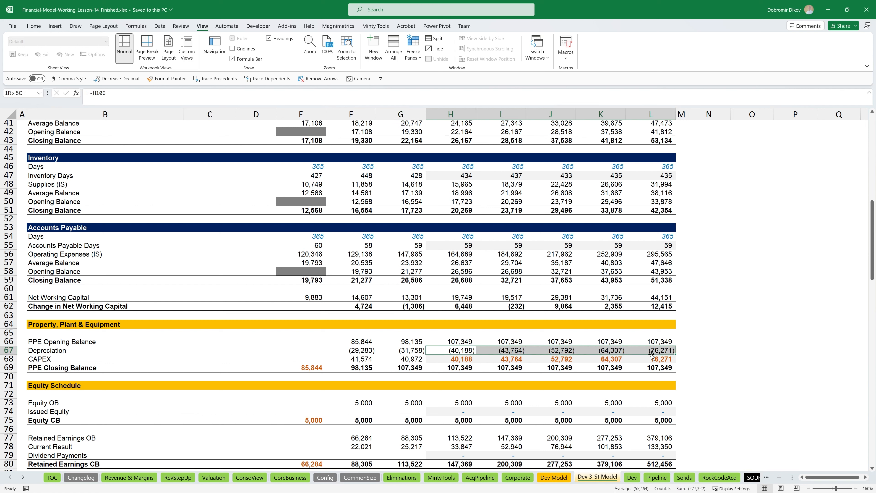
pyautogui.click(451, 351)
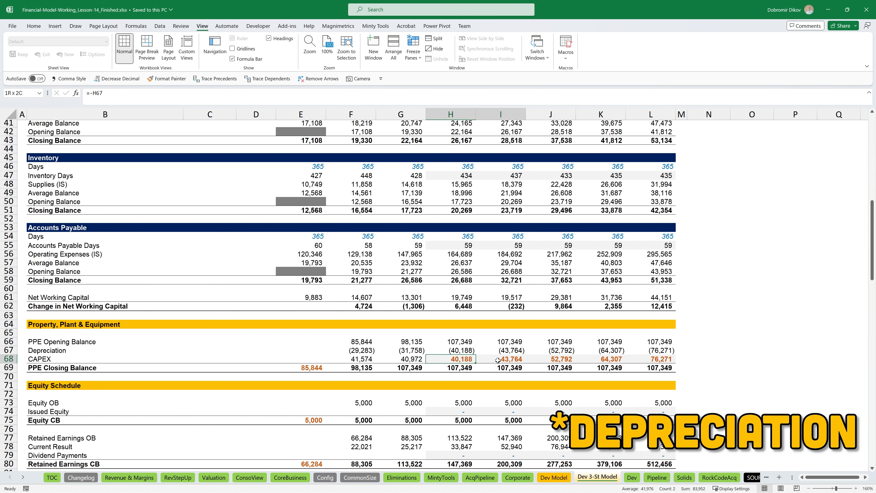
pyautogui.click(451, 368)
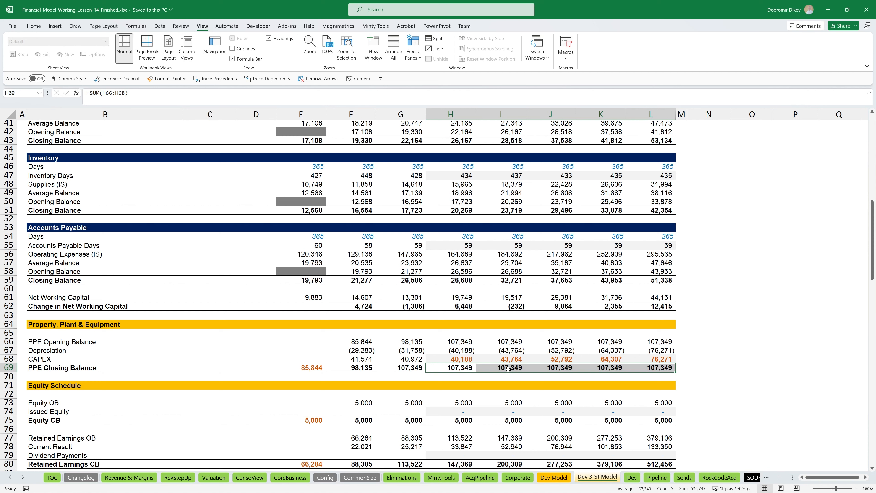
pyautogui.click(450, 359)
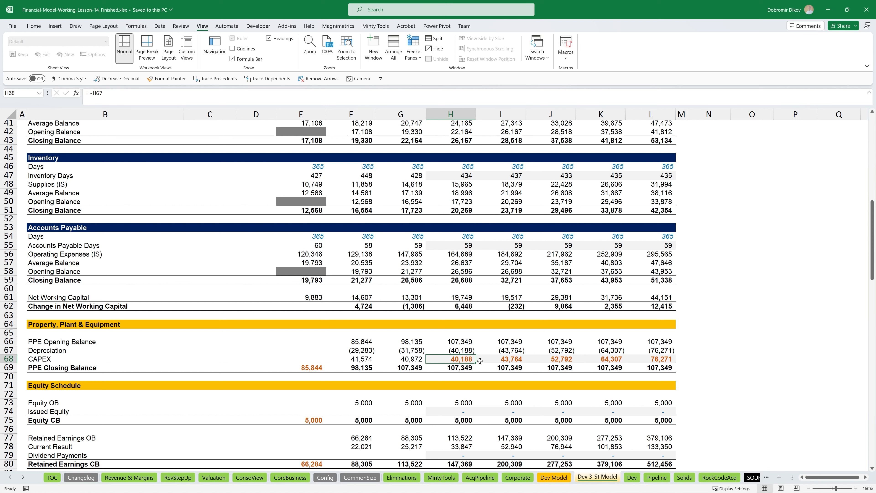
pyautogui.click(549, 359)
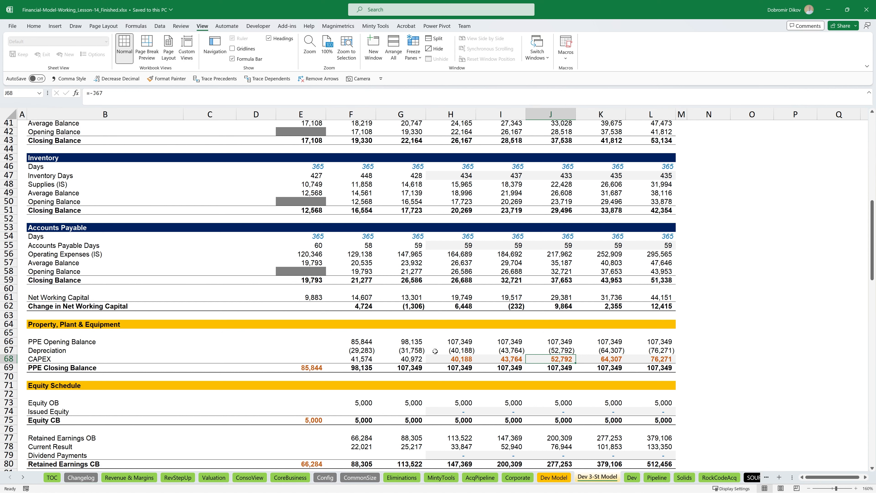
pyautogui.click(451, 350)
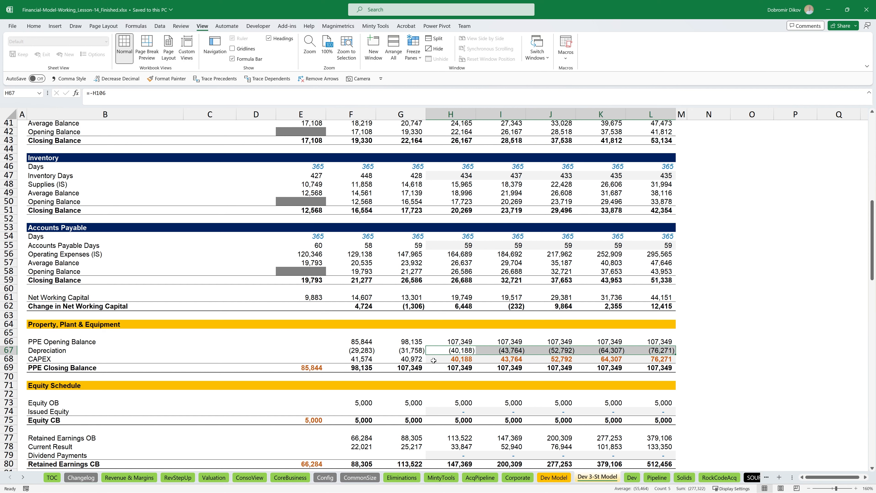
pyautogui.scroll(-3)
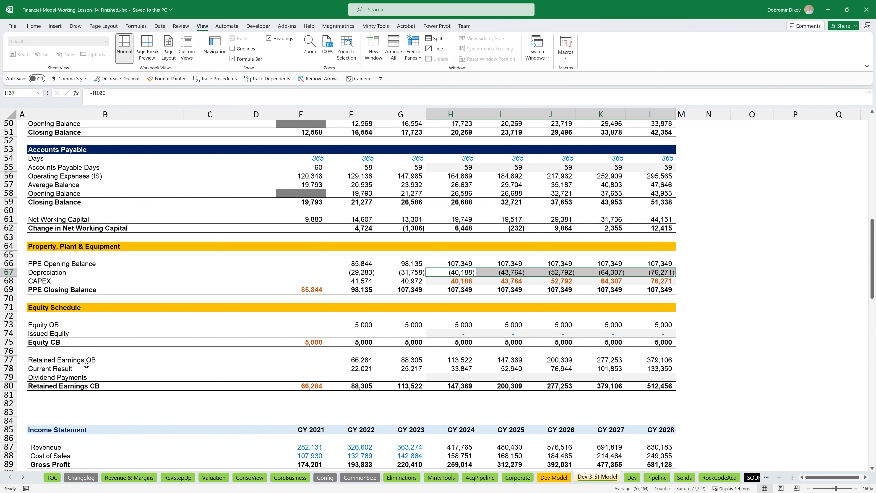
pyautogui.moveTo(422, 375)
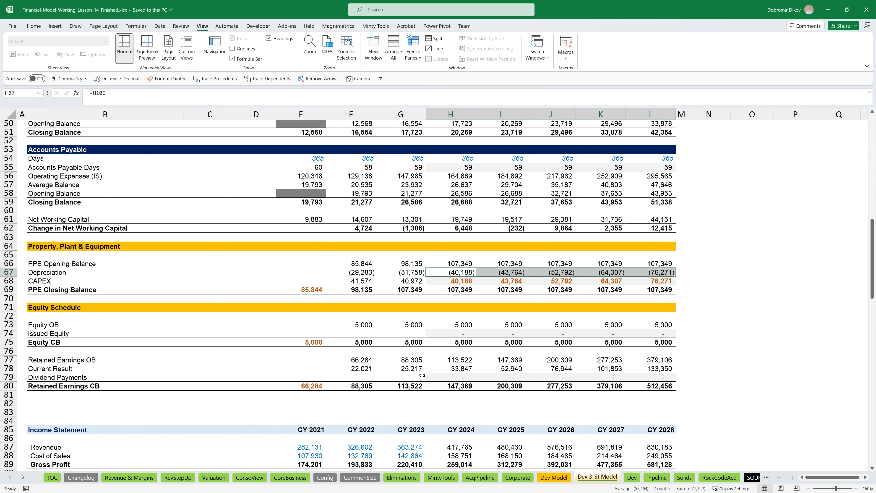
pyautogui.click(450, 333)
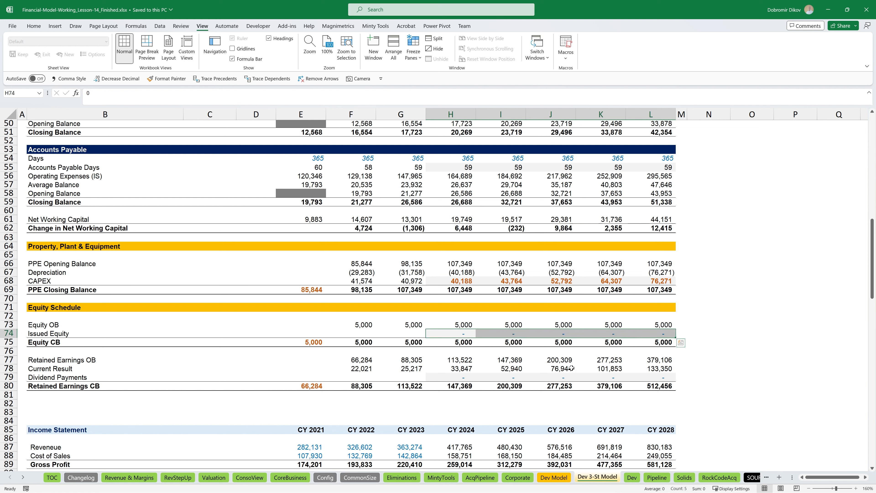
pyautogui.click(451, 376)
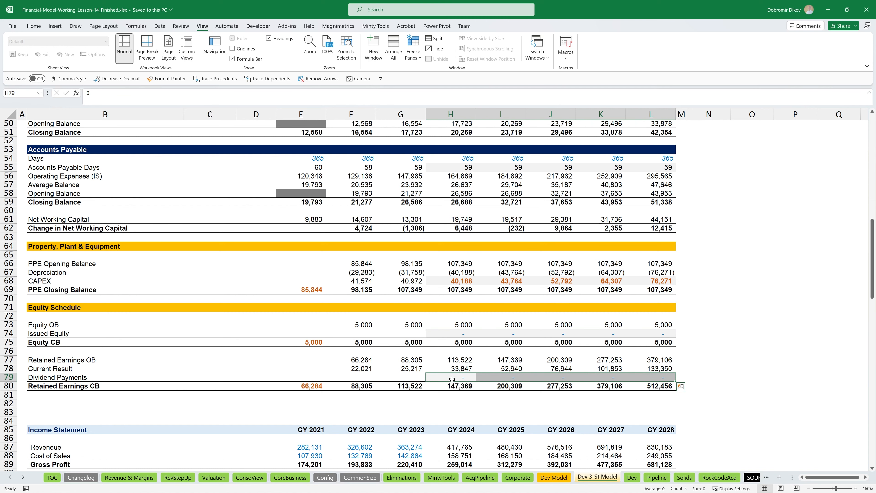
pyautogui.scroll(3)
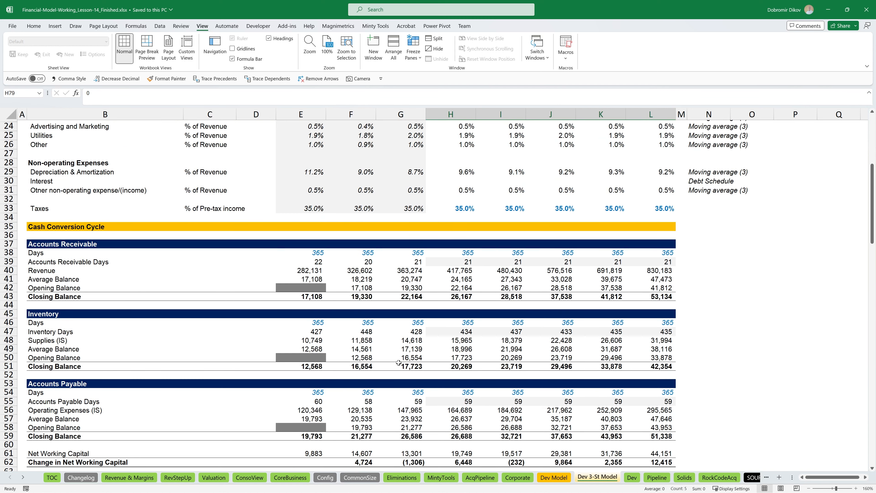
pyautogui.scroll(-3)
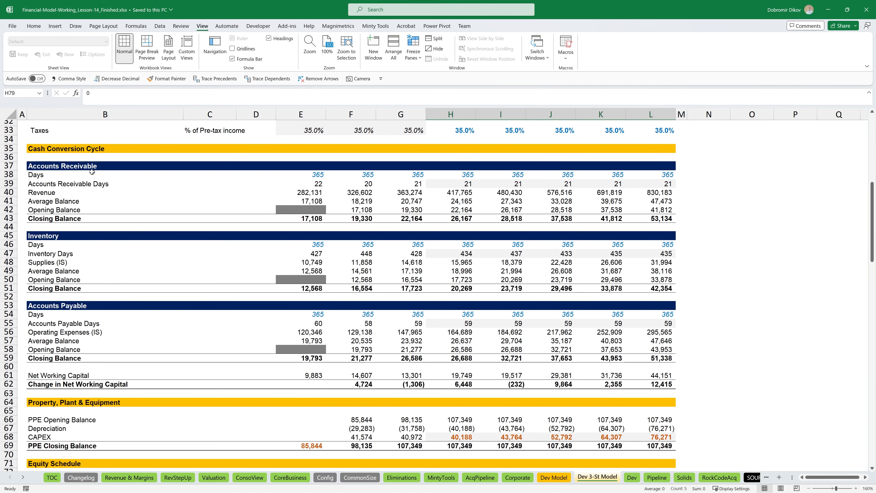
pyautogui.scroll(-3)
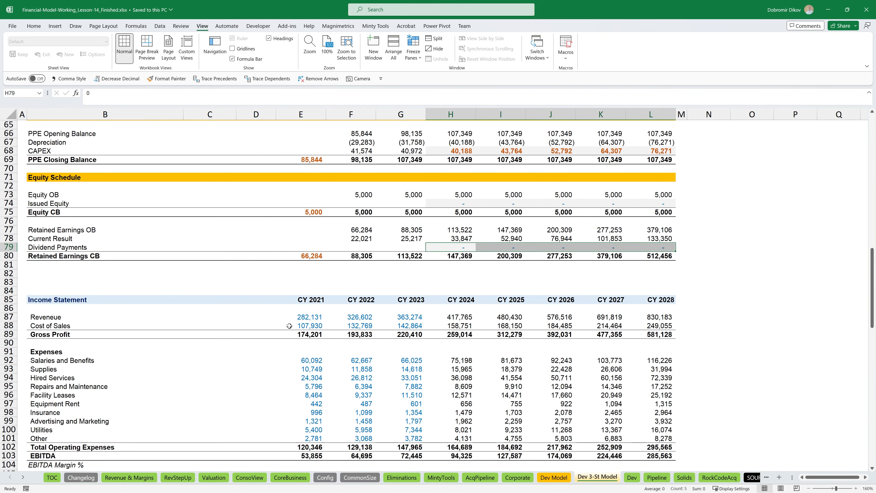
pyautogui.scroll(-3)
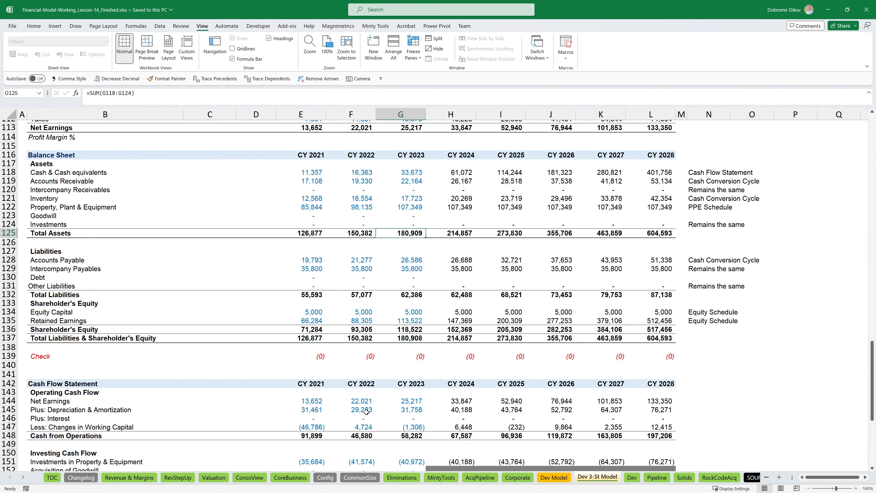
pyautogui.scroll(-3)
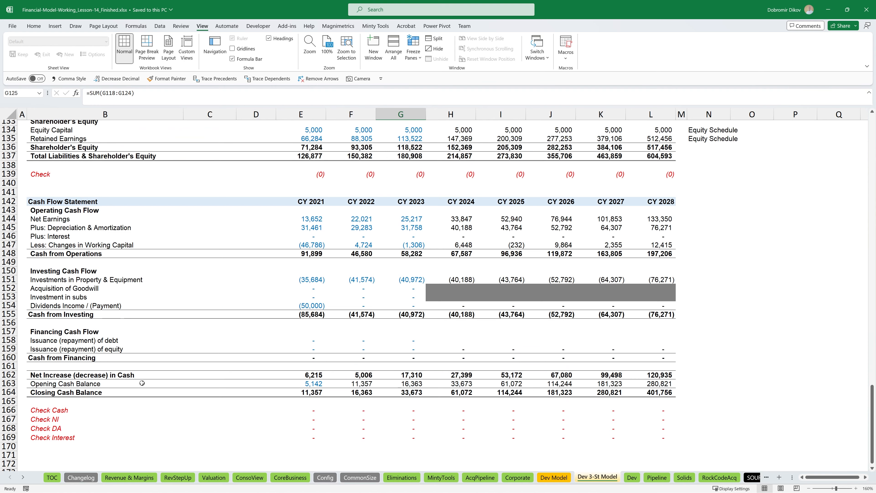
pyautogui.scroll(3)
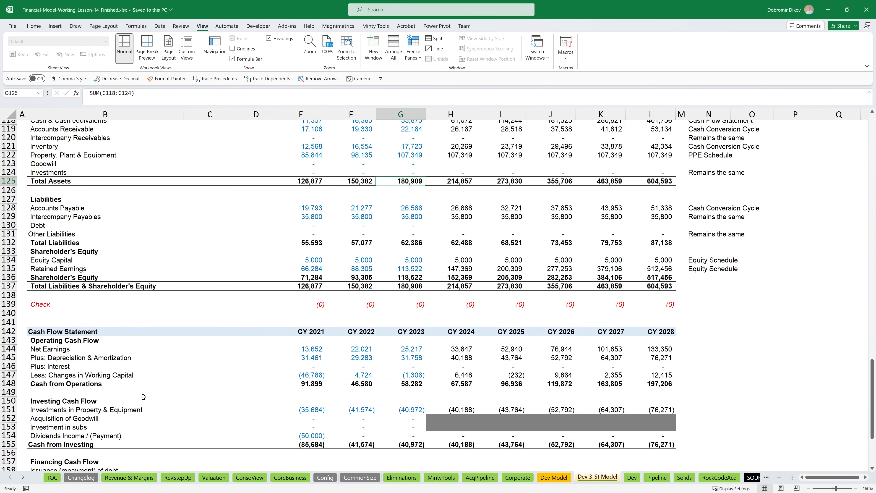
pyautogui.scroll(-3)
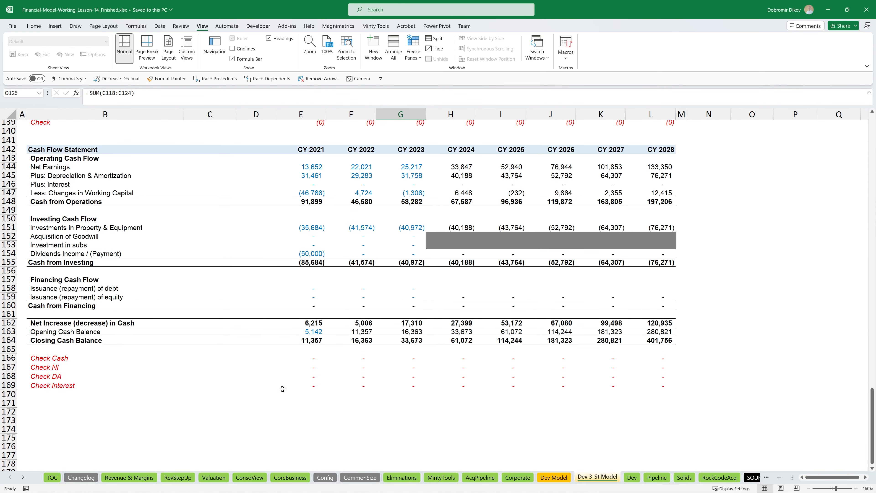
pyautogui.scroll(3)
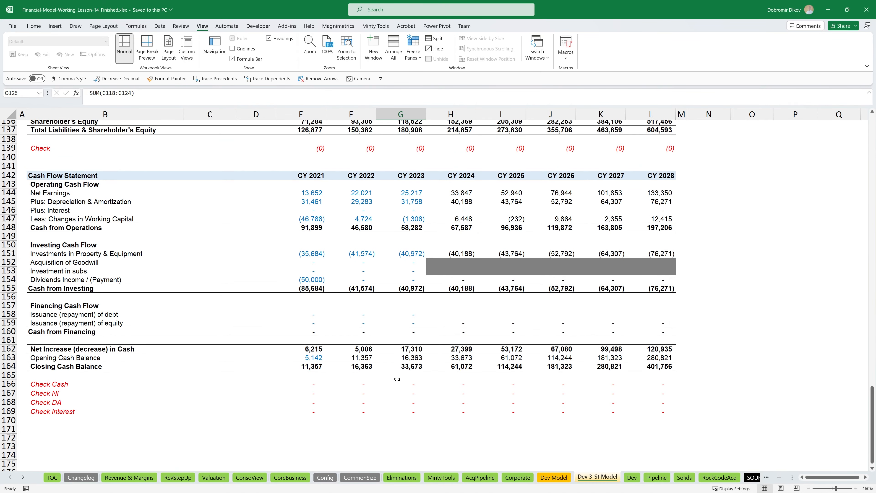
pyautogui.scroll(3)
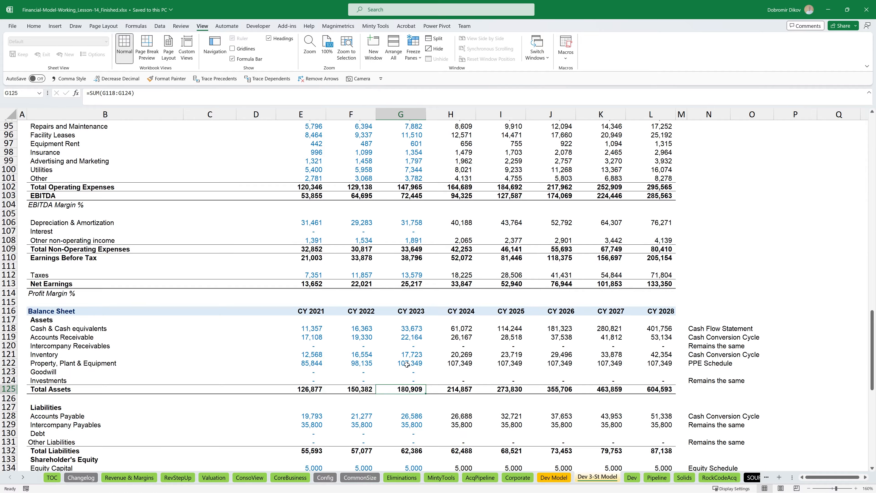
pyautogui.scroll(3)
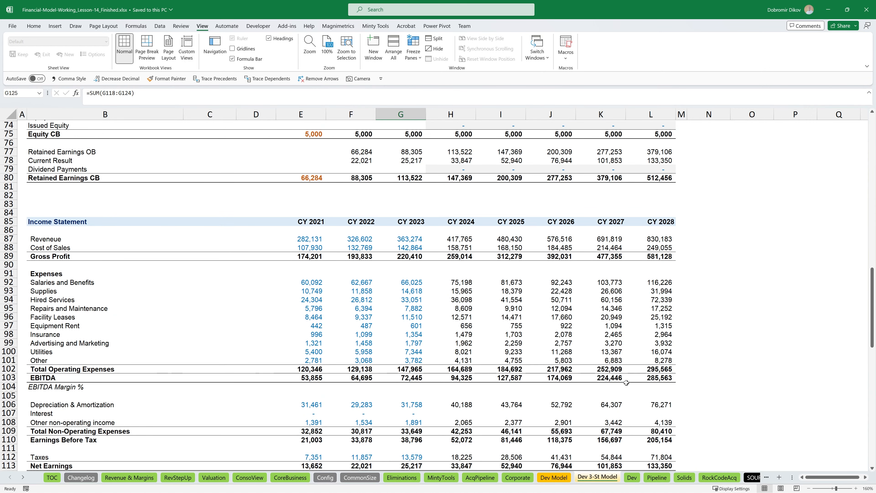
pyautogui.scroll(-3)
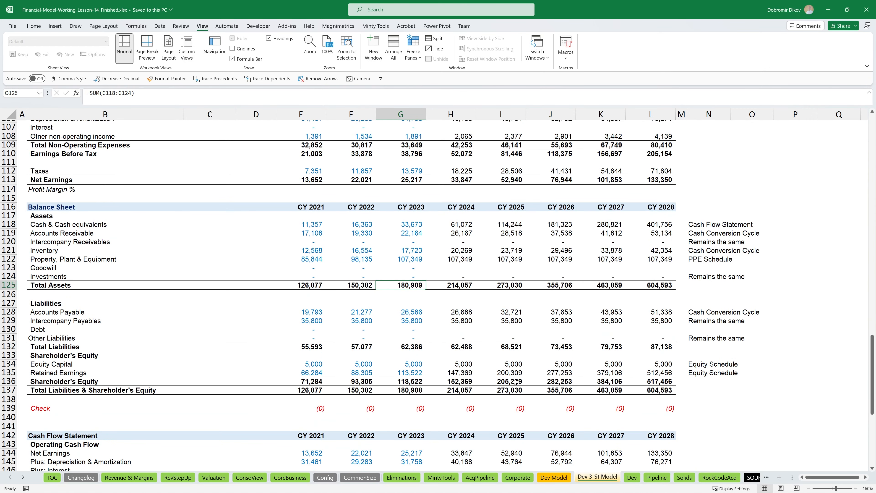
pyautogui.scroll(-3)
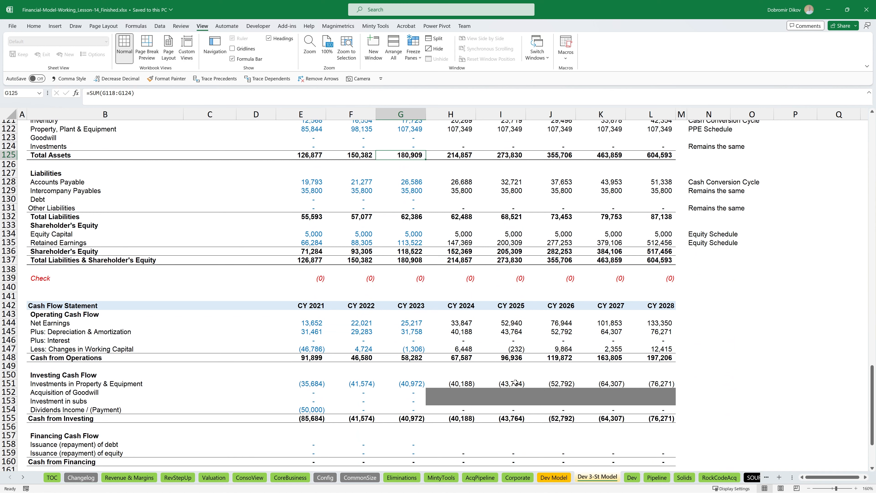
pyautogui.scroll(-3)
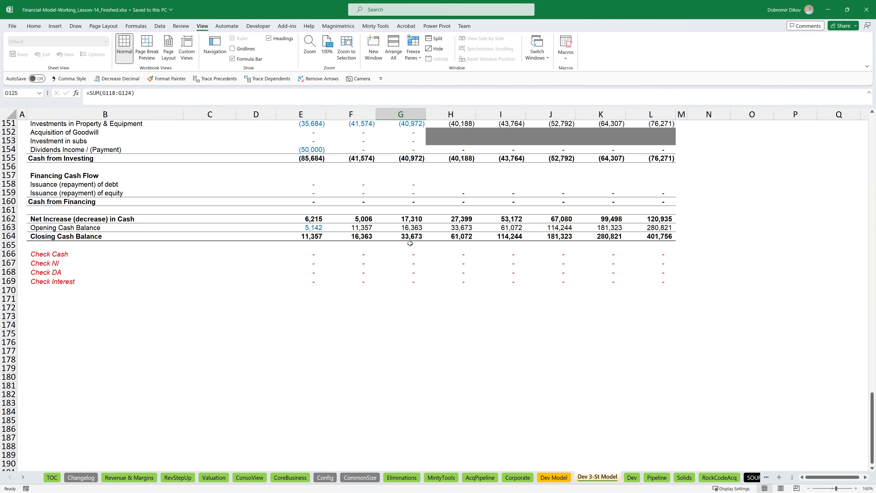
pyautogui.click(400, 236)
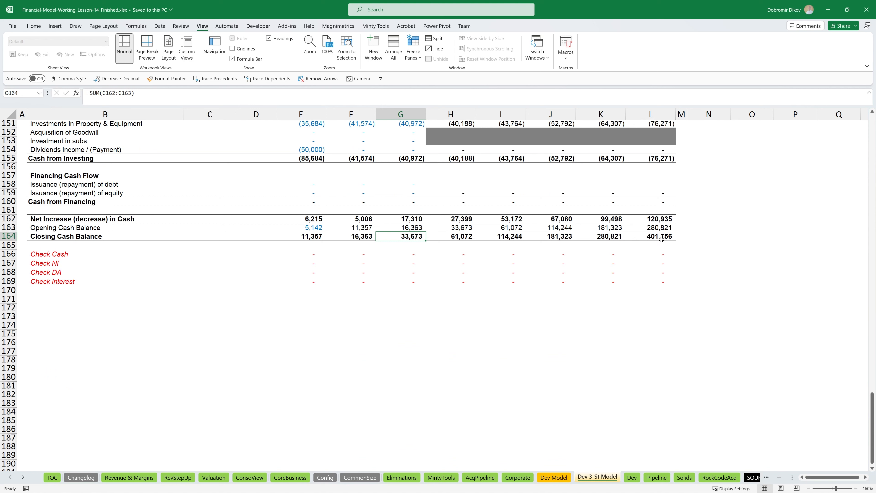
# Inspect the 2028 closing cash balance formula and review the PP&E schedule above it
pyautogui.click(649, 236)
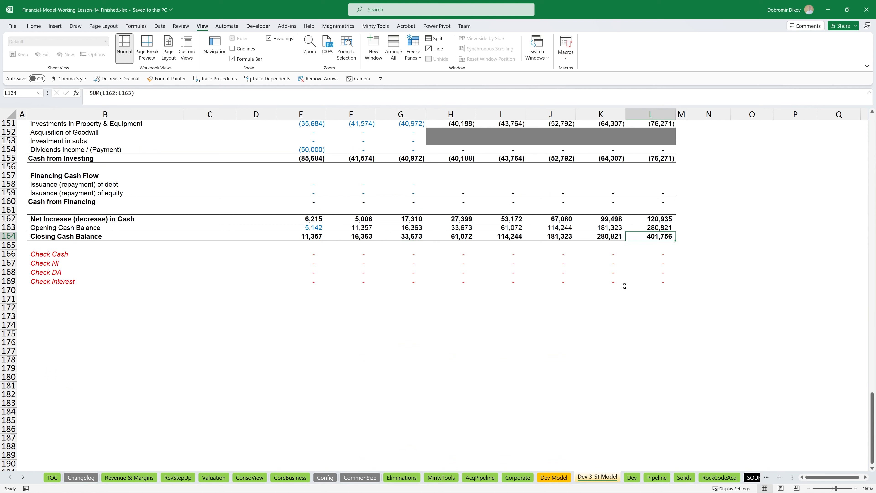
pyautogui.moveTo(608, 284)
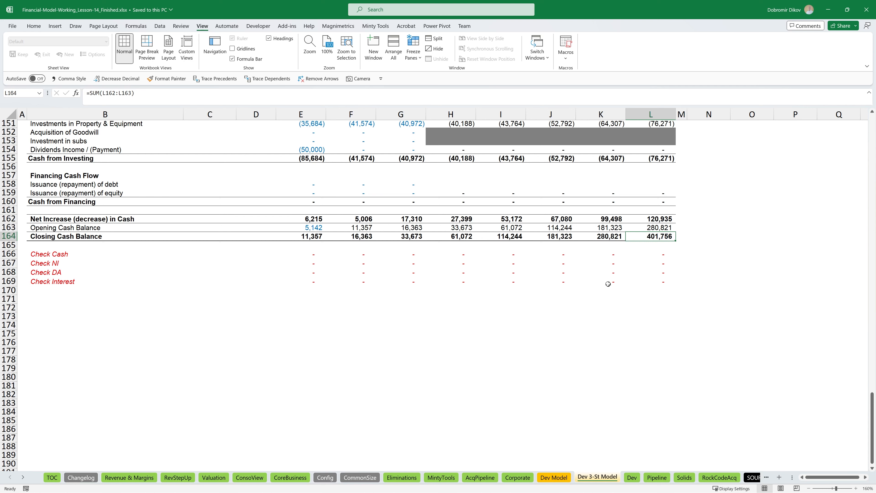
pyautogui.moveTo(471, 289)
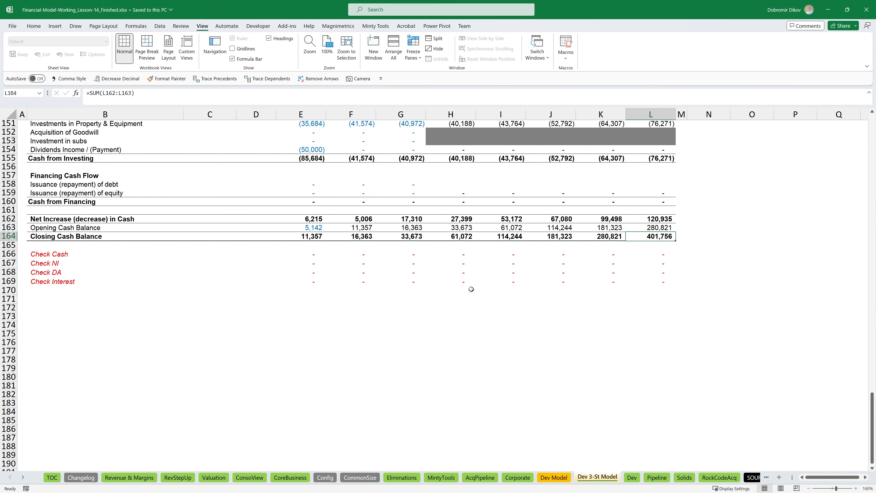
pyautogui.scroll(3)
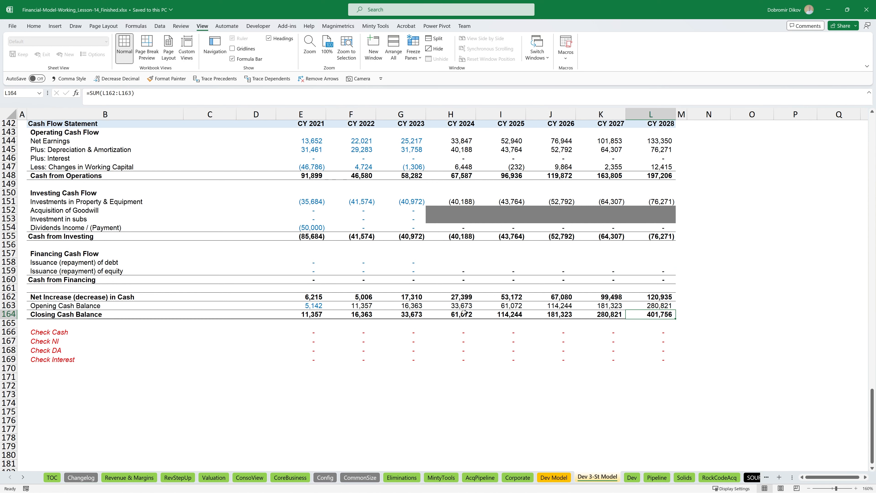
pyautogui.moveTo(566, 312)
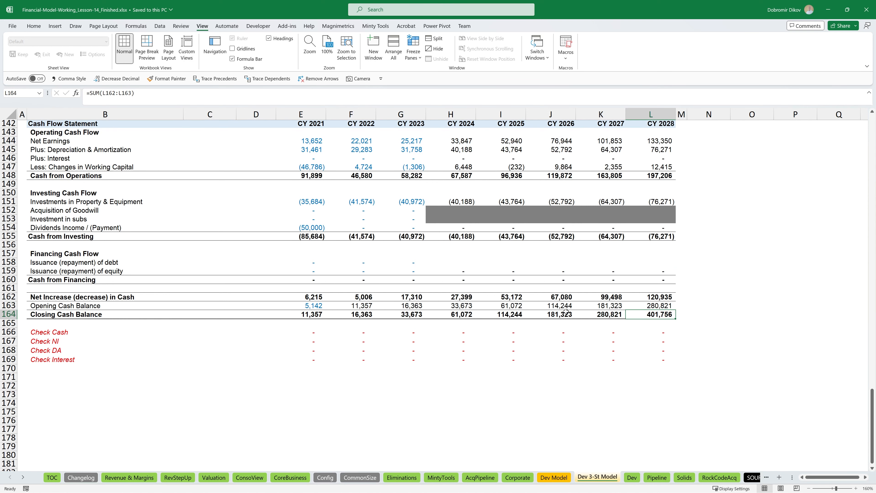
pyautogui.scroll(3)
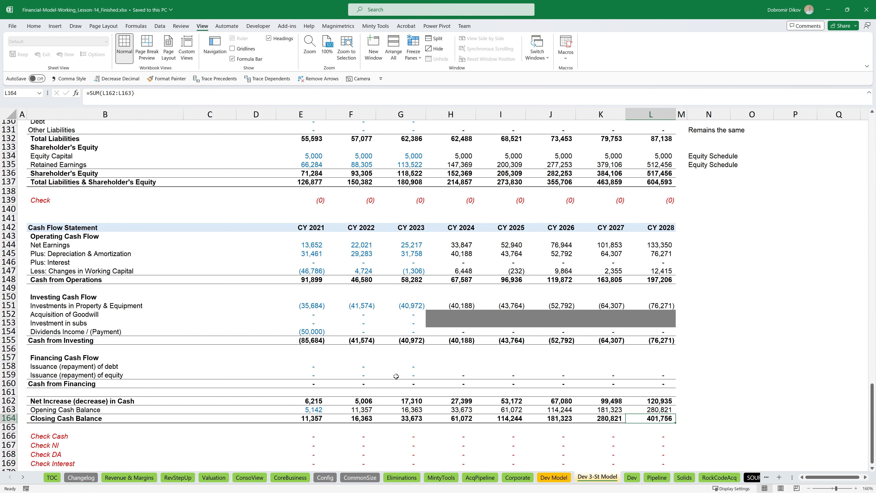
pyautogui.moveTo(659, 425)
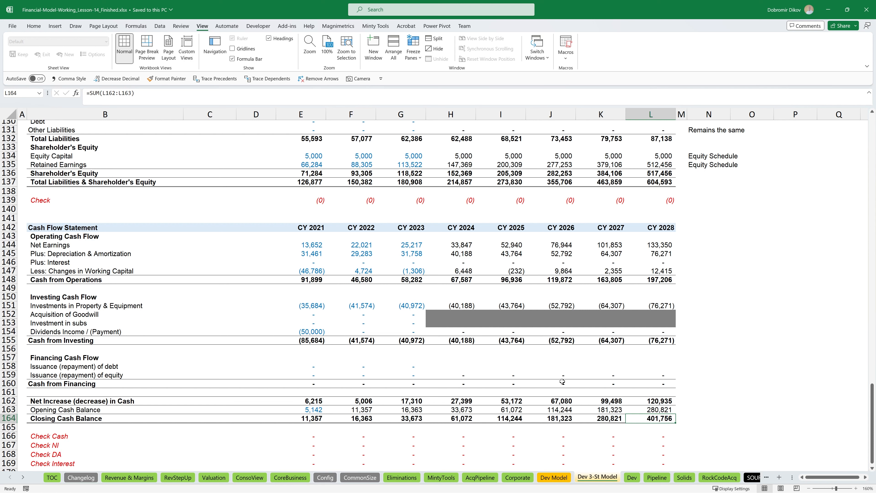
pyautogui.moveTo(546, 374)
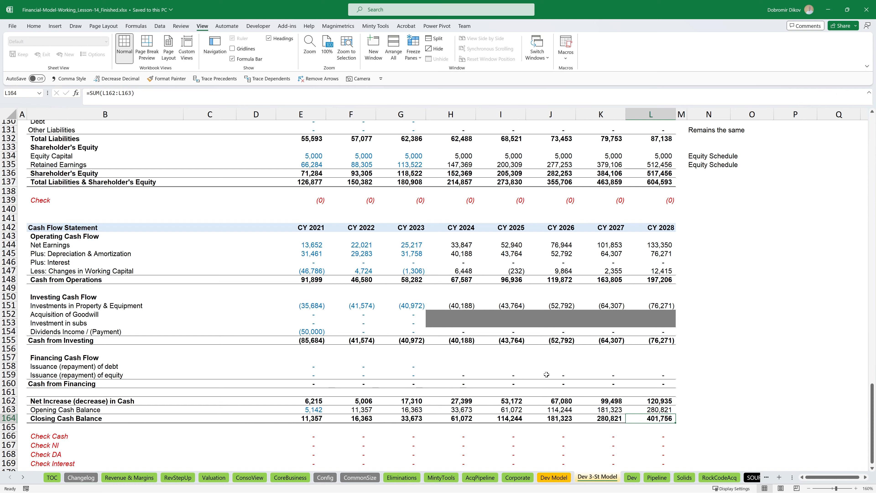
pyautogui.moveTo(505, 387)
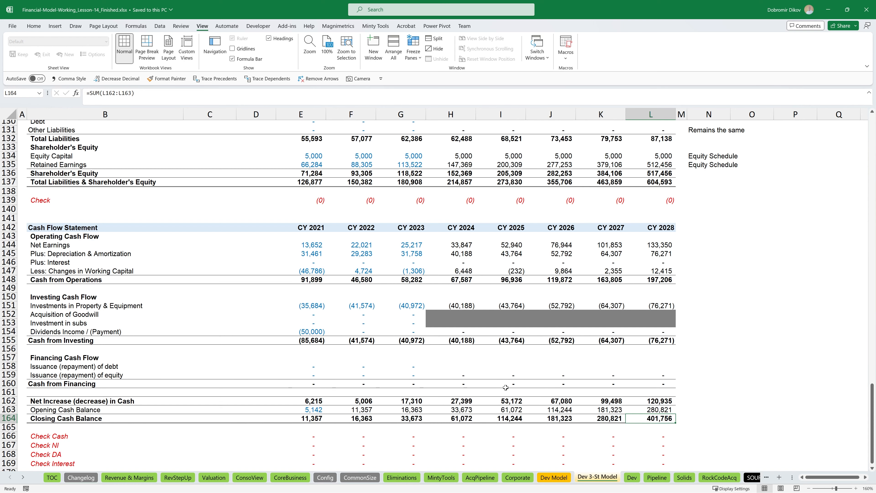
pyautogui.scroll(3)
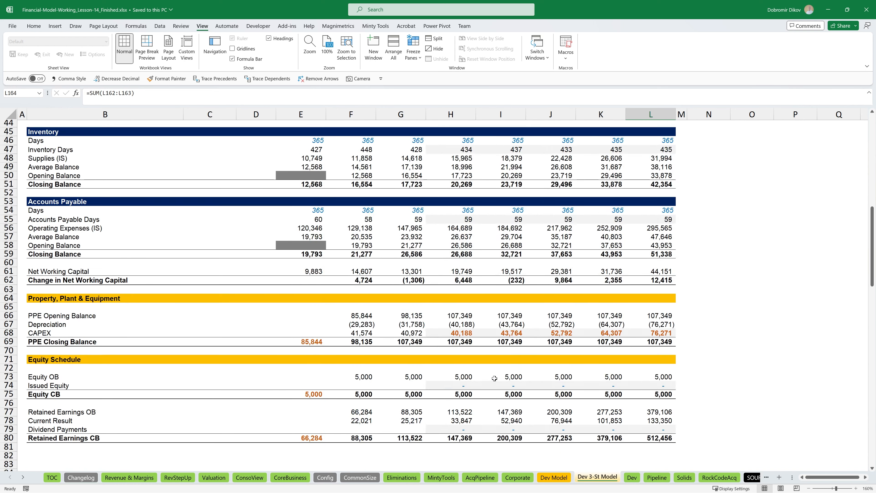
# Review the equity schedule and check the zero projected dividend payments
pyautogui.scroll(3)
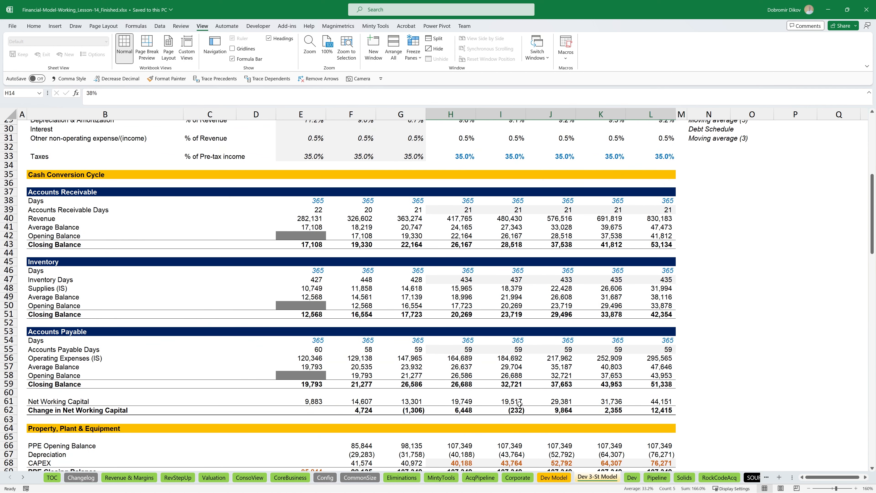
pyautogui.scroll(-3)
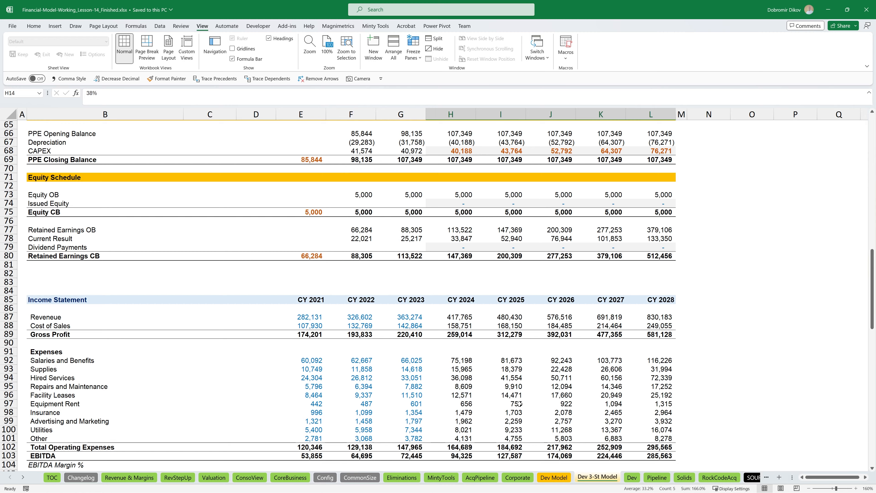
pyautogui.scroll(3)
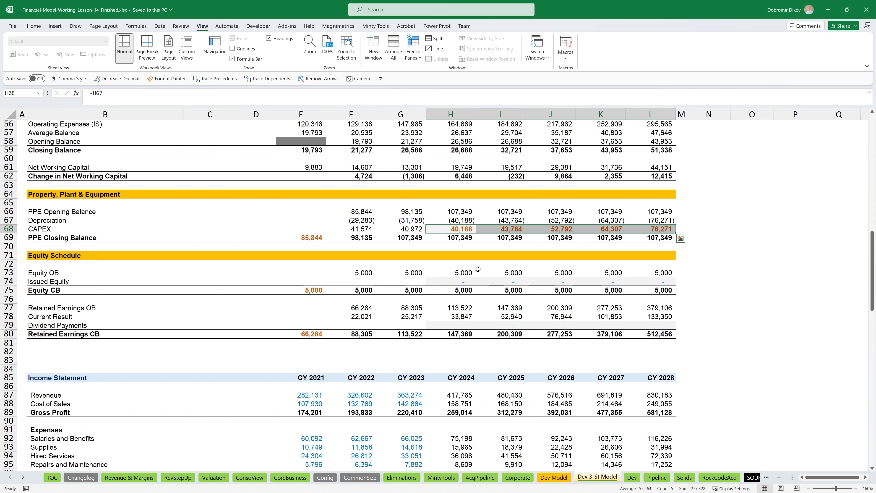
pyautogui.moveTo(497, 288)
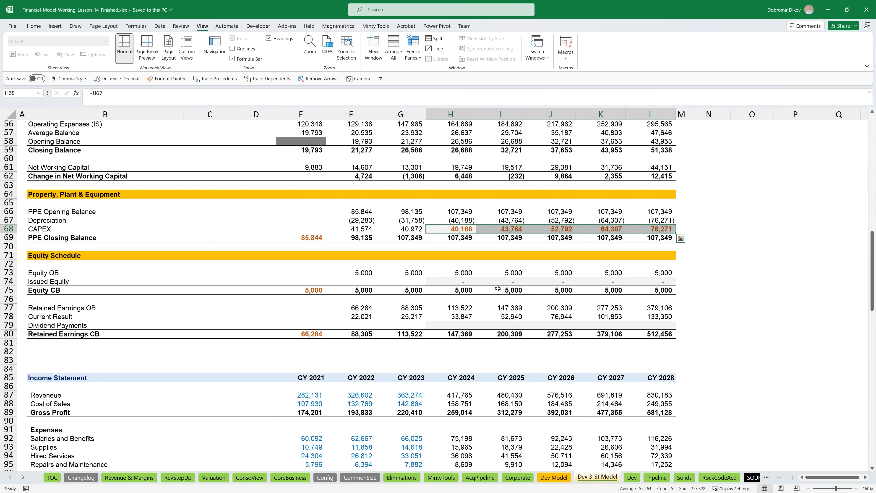
pyautogui.click(451, 326)
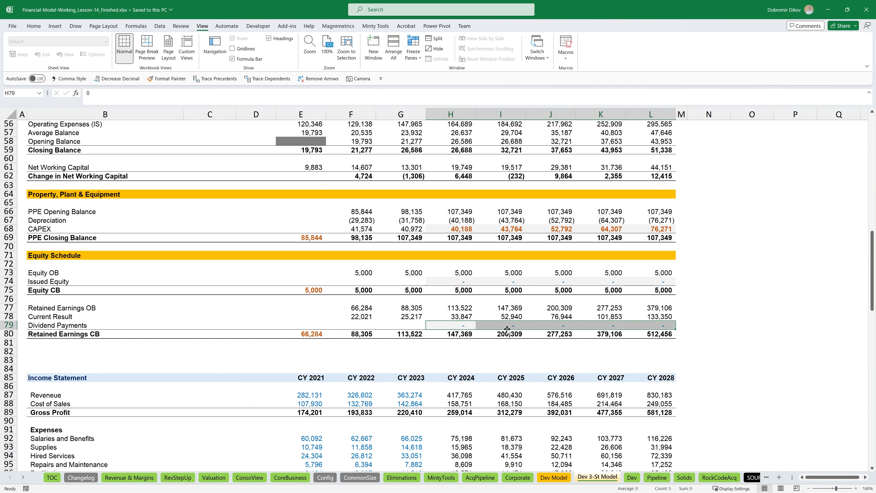
pyautogui.moveTo(496, 323)
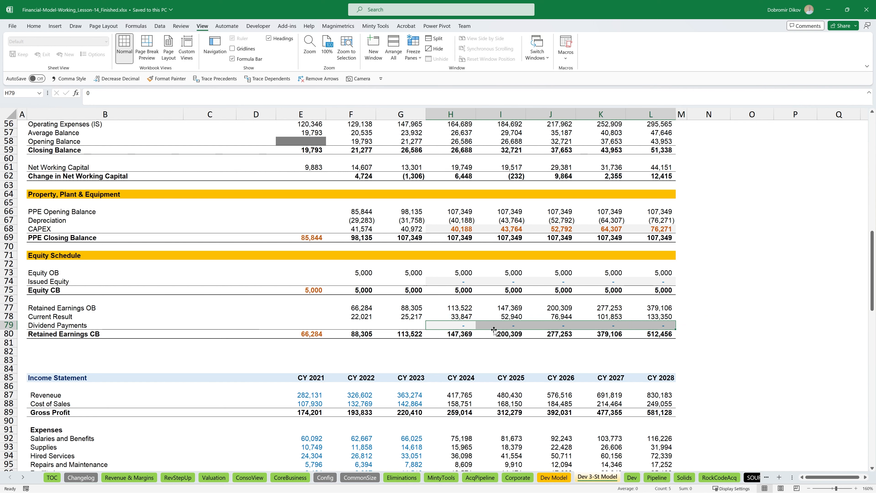
pyautogui.scroll(-3)
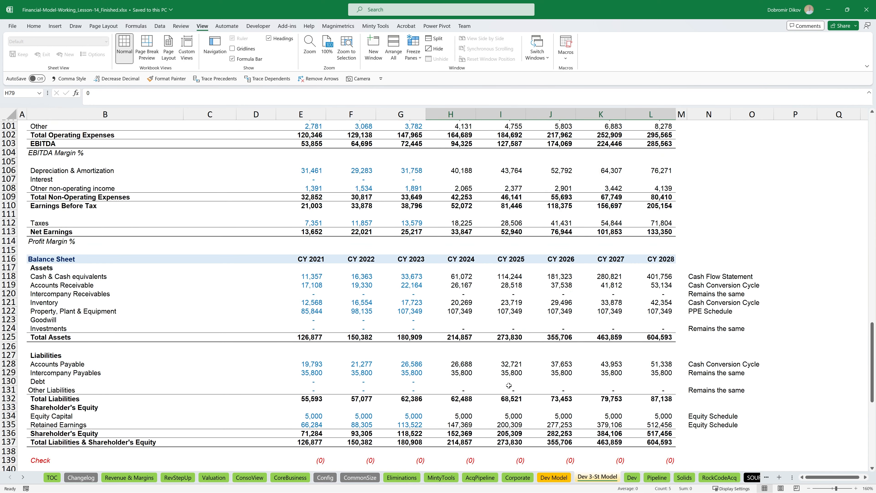
pyautogui.scroll(-3)
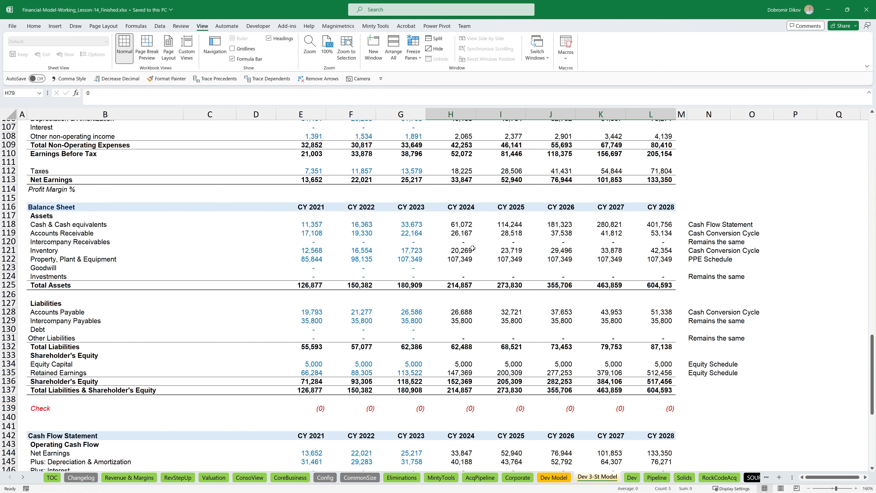
pyautogui.click(400, 233)
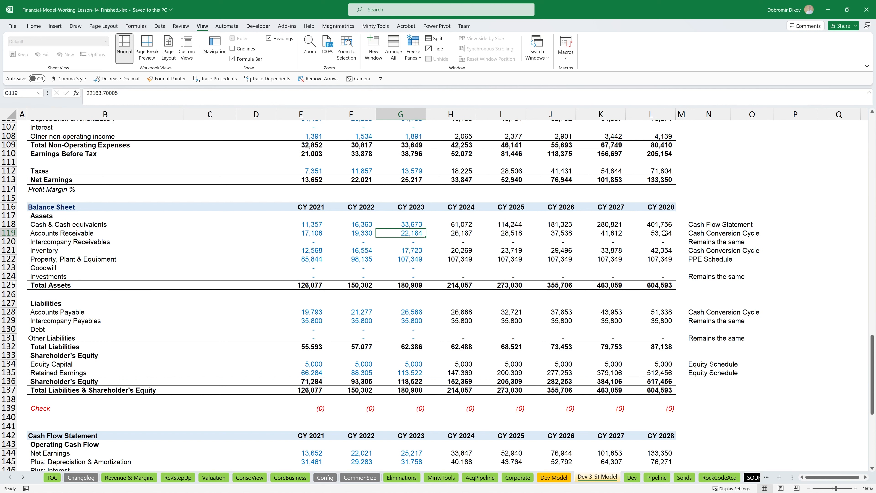
pyautogui.click(649, 233)
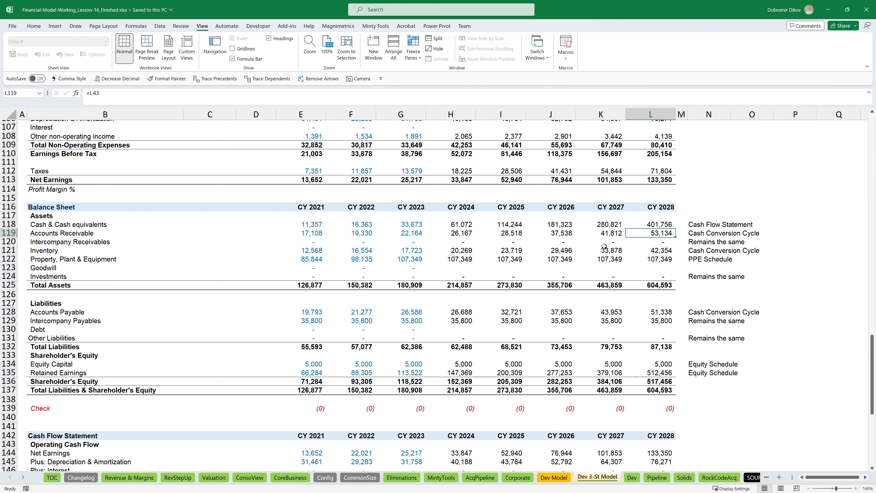
pyautogui.moveTo(633, 246)
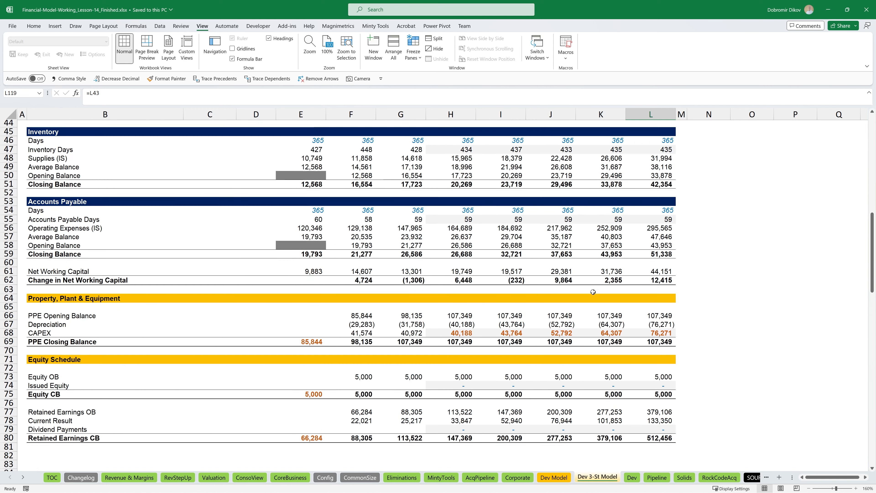
pyautogui.scroll(3)
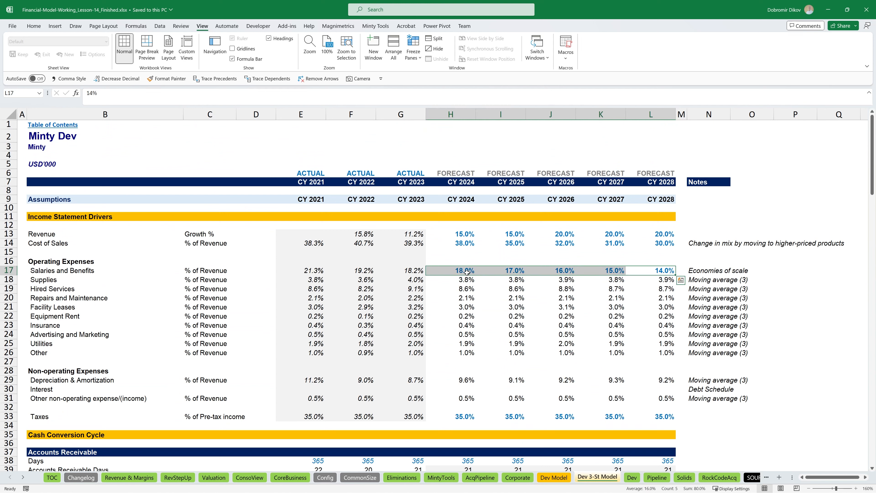
pyautogui.moveTo(635, 279)
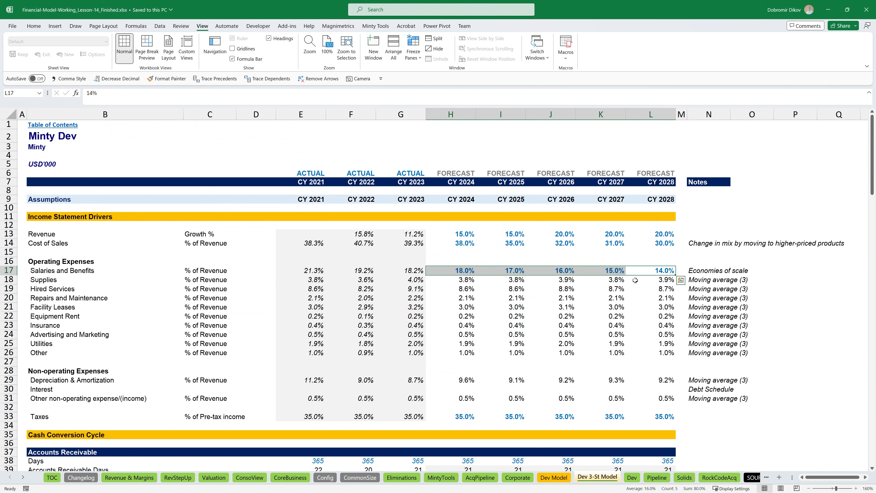
pyautogui.moveTo(632, 278)
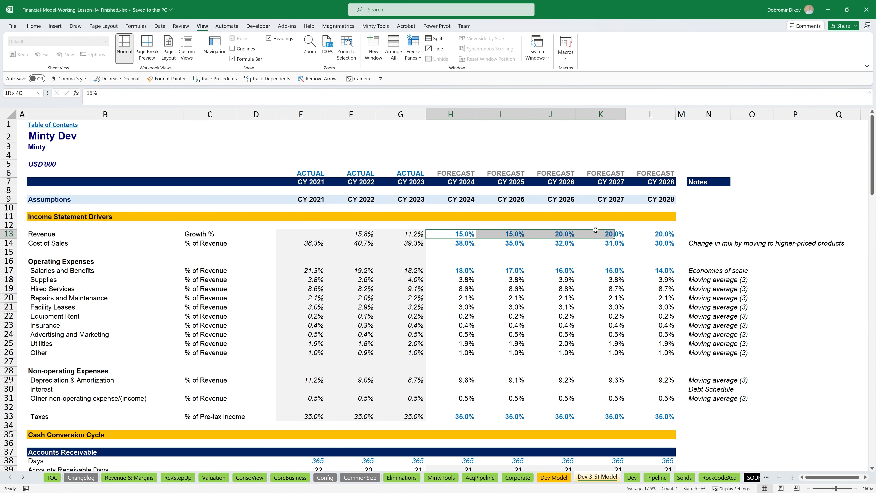
pyautogui.scroll(-3)
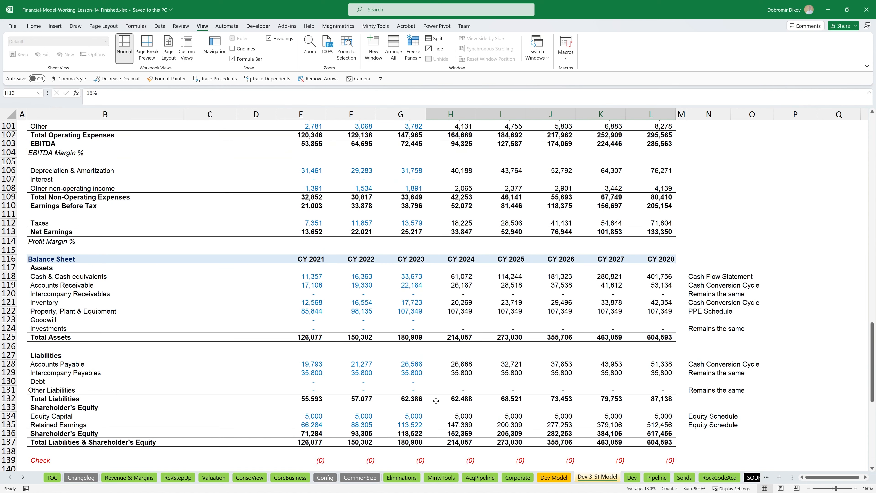
pyautogui.scroll(-3)
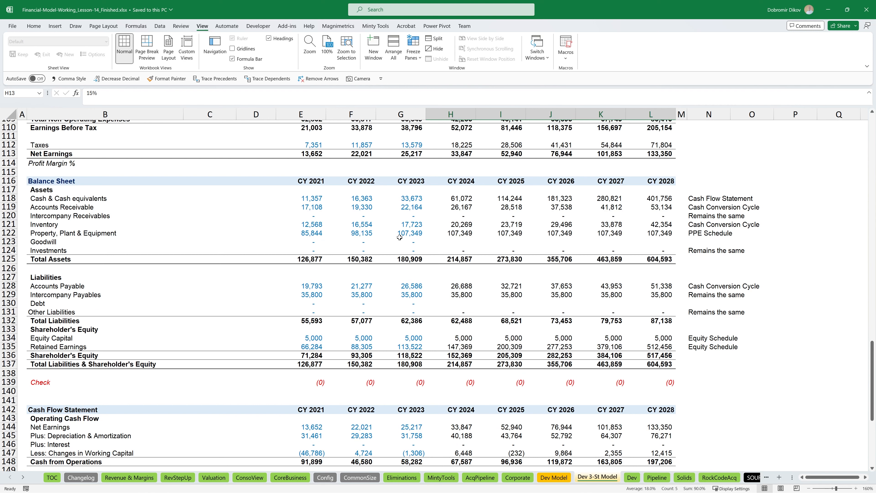
pyautogui.click(400, 224)
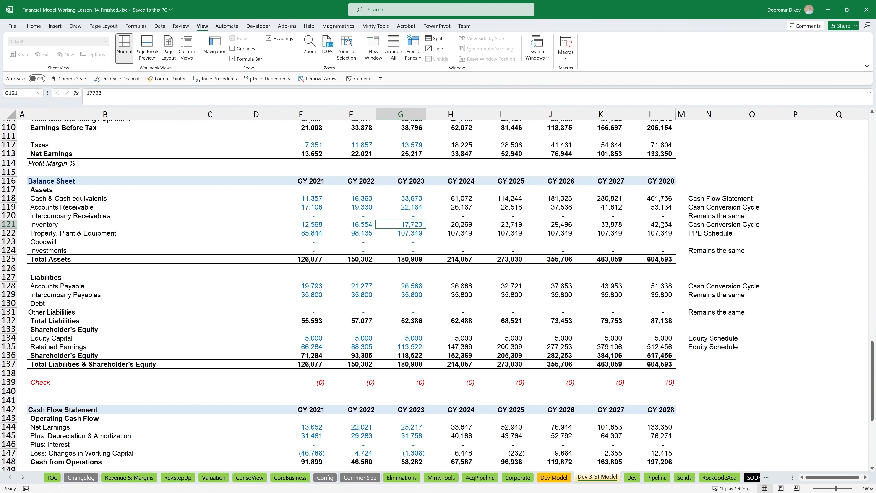
pyautogui.click(662, 224)
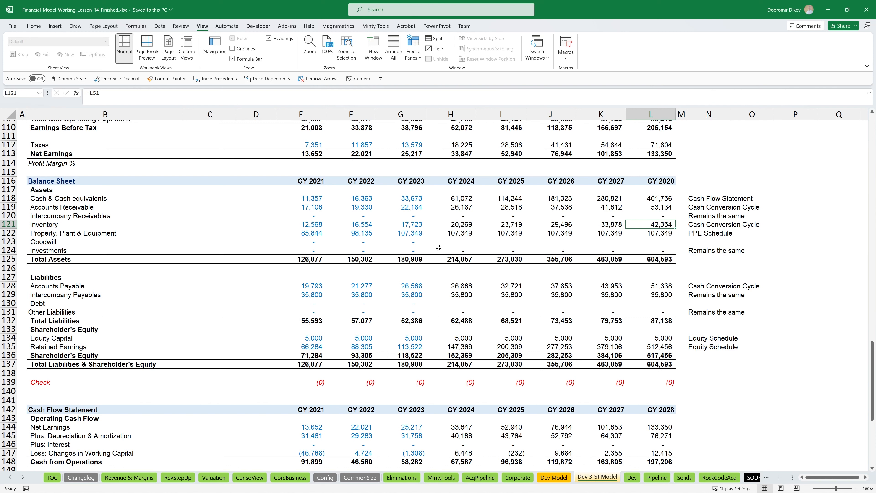
pyautogui.moveTo(431, 258)
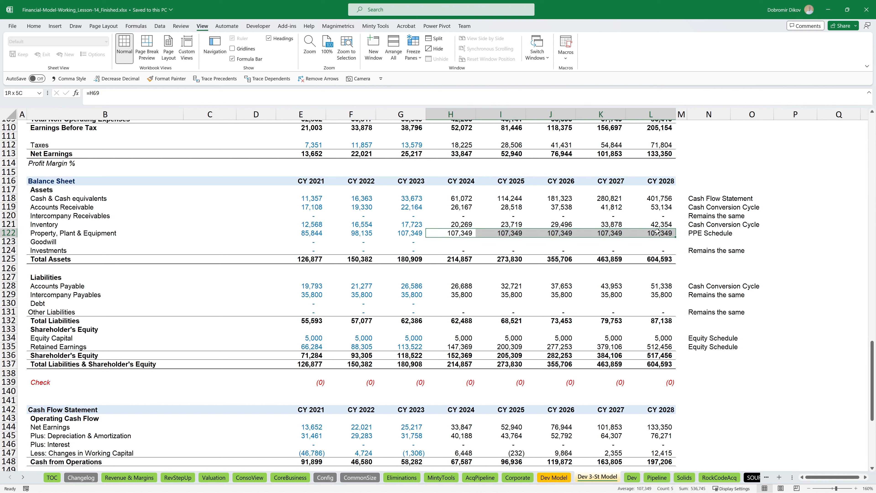
pyautogui.click(451, 233)
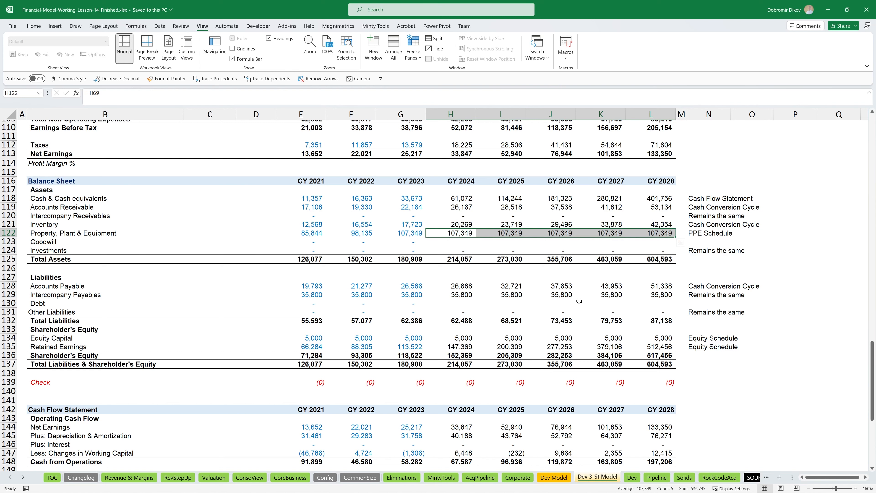
pyautogui.scroll(3)
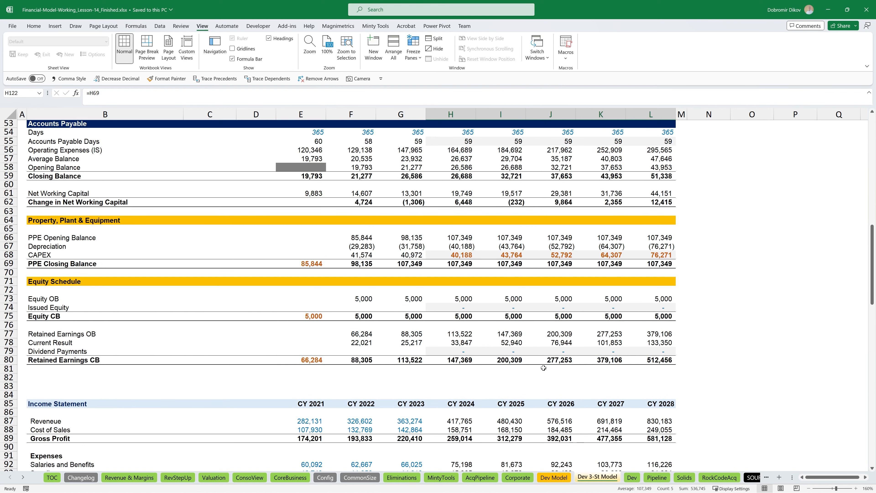
pyautogui.scroll(3)
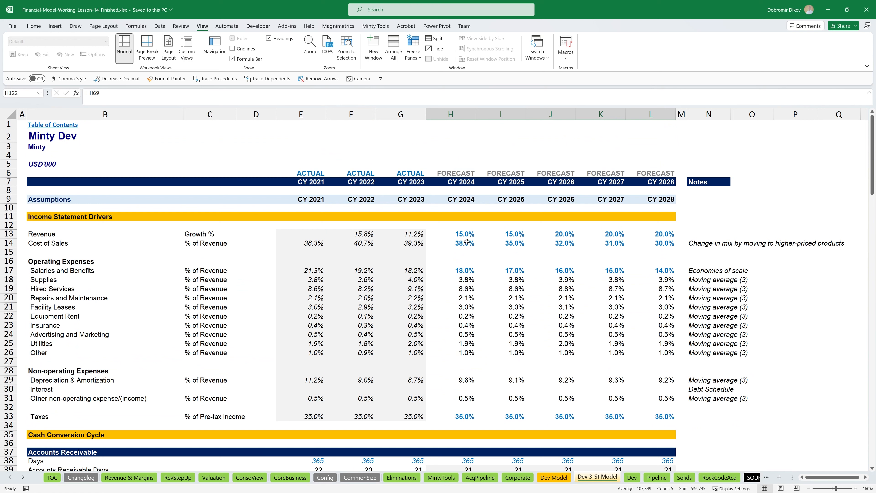
pyautogui.moveTo(585, 295)
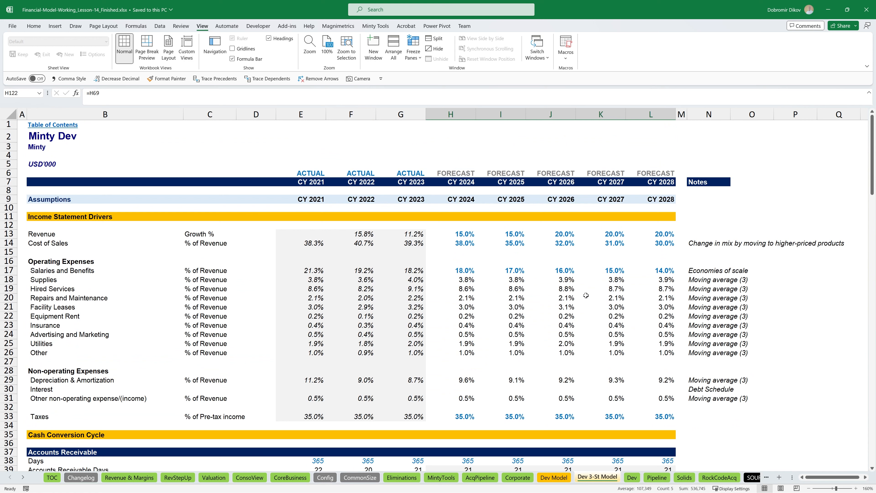
pyautogui.moveTo(471, 237)
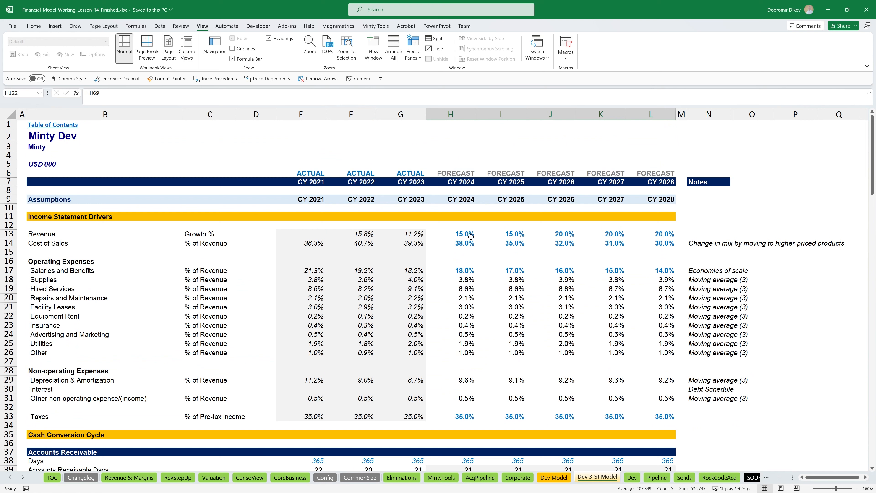
pyautogui.moveTo(465, 257)
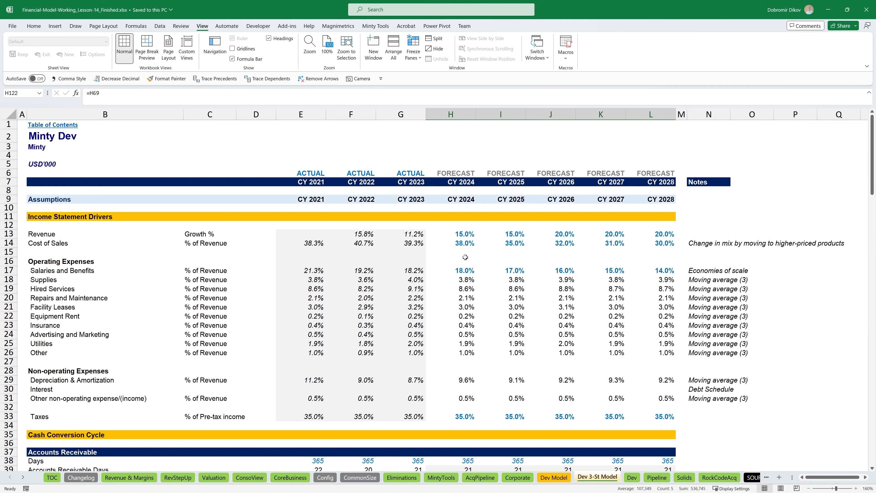
pyautogui.moveTo(466, 268)
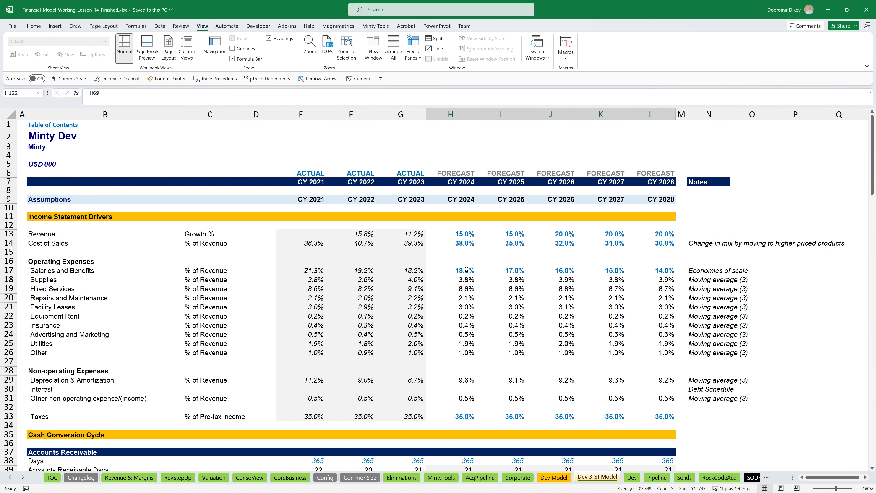
pyautogui.scroll(-3)
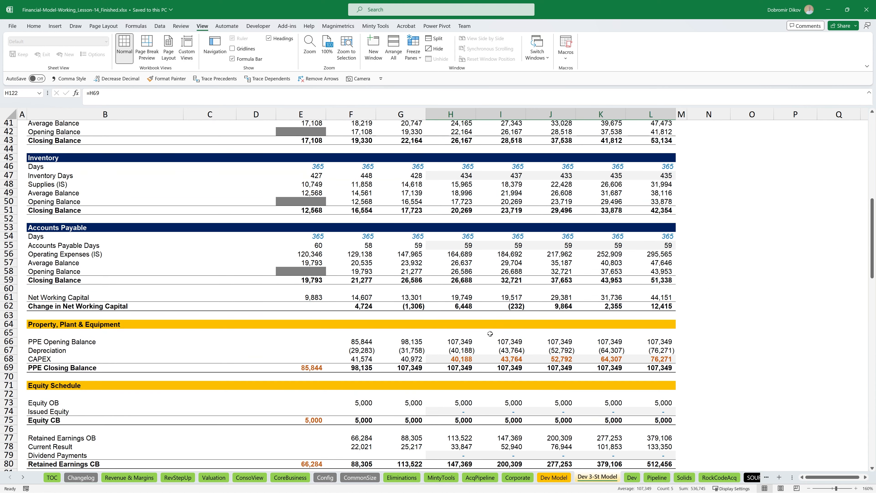
pyautogui.moveTo(480, 336)
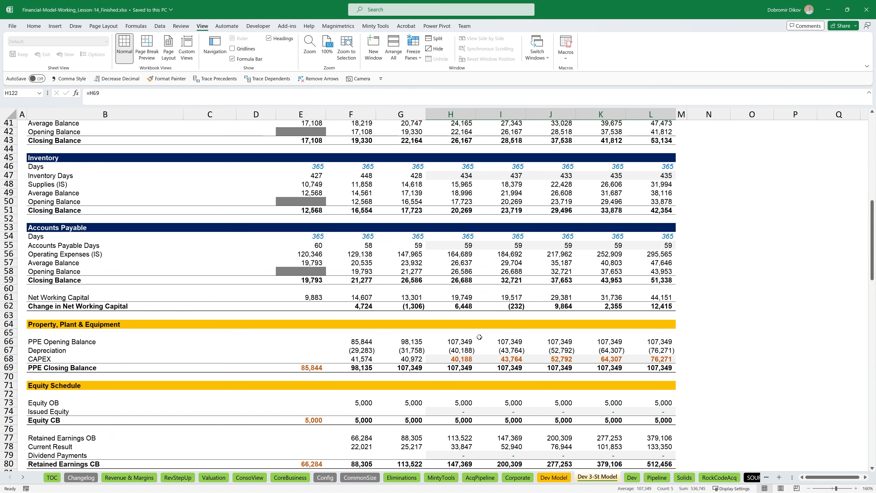
pyautogui.scroll(3)
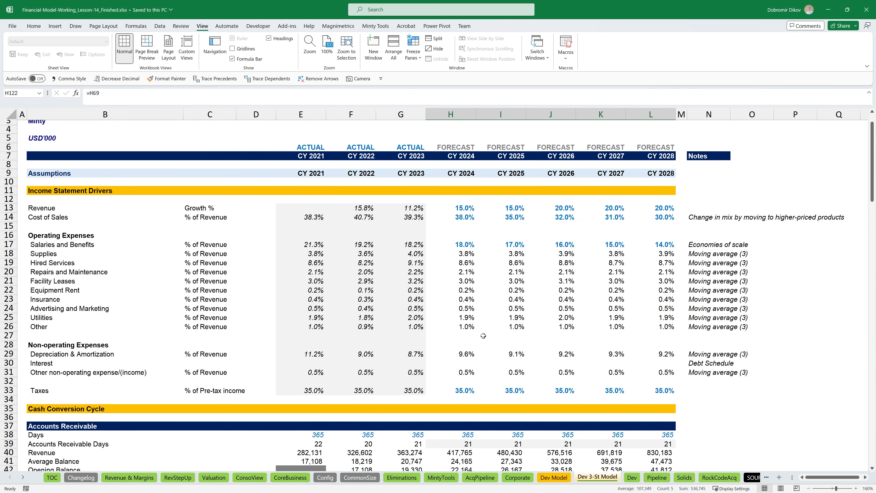
pyautogui.scroll(3)
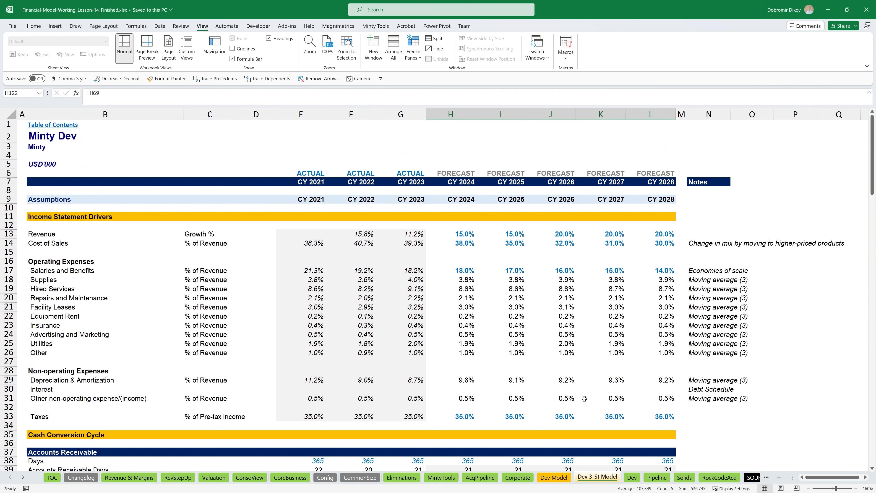
pyautogui.moveTo(552, 371)
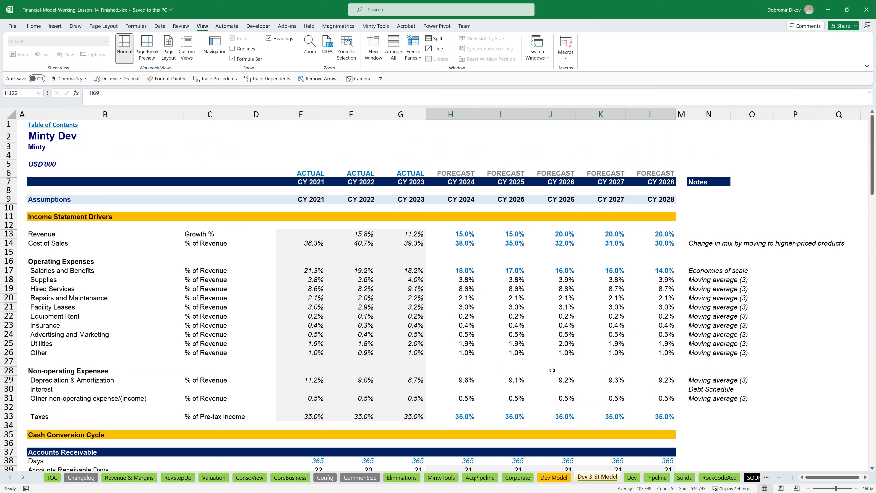
pyautogui.moveTo(288, 325)
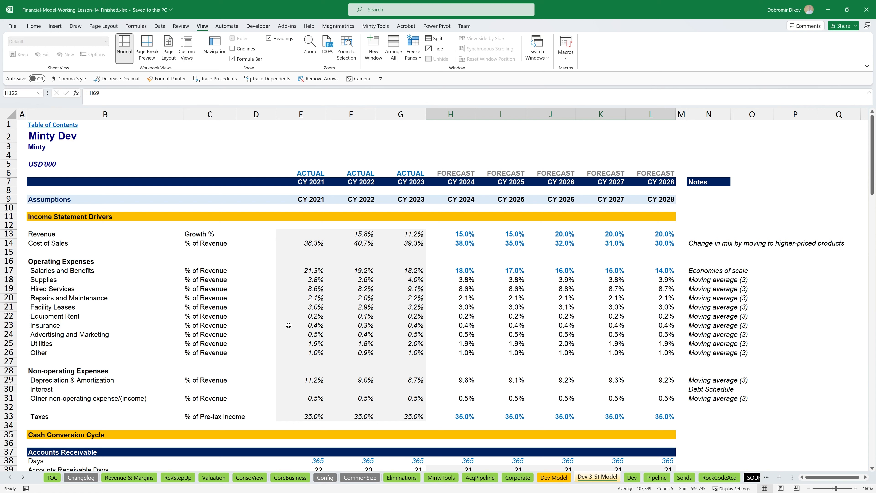
pyautogui.moveTo(295, 333)
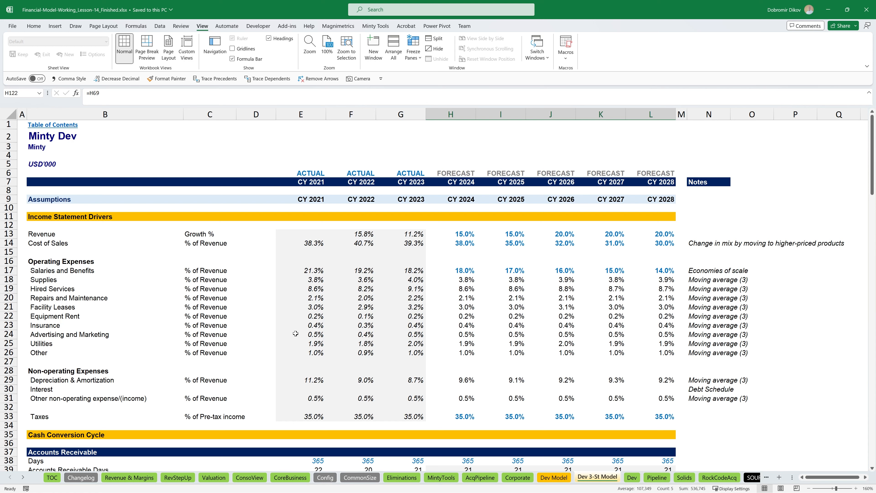